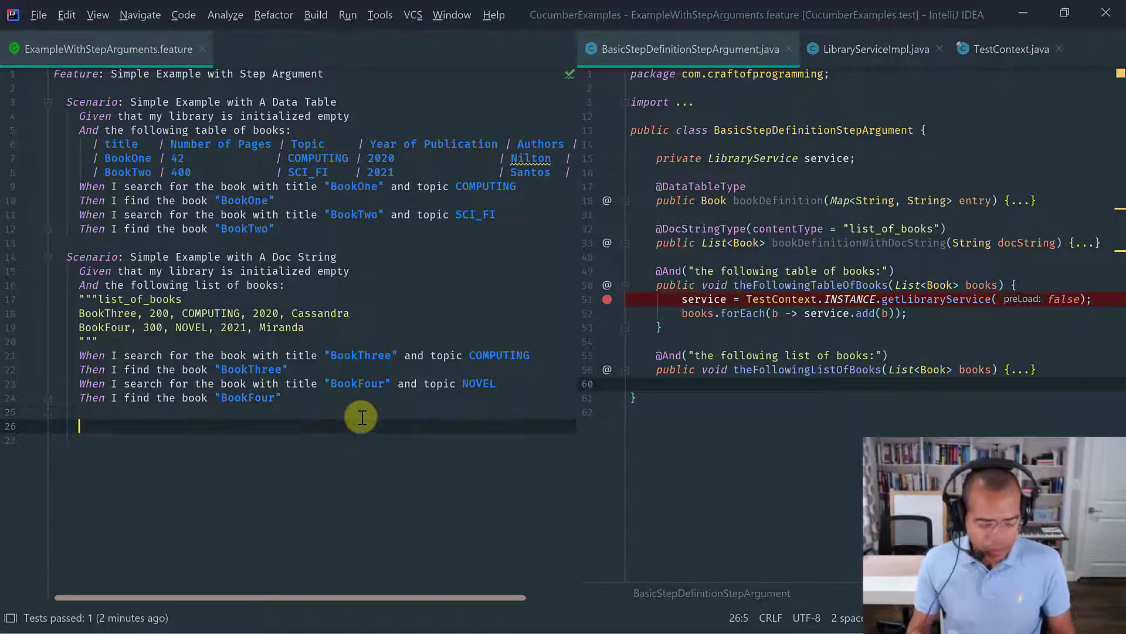
# - Start a new Scenario titled for the user-defined parameter type at the end of the feature file
pyautogui.write('Scenario:')
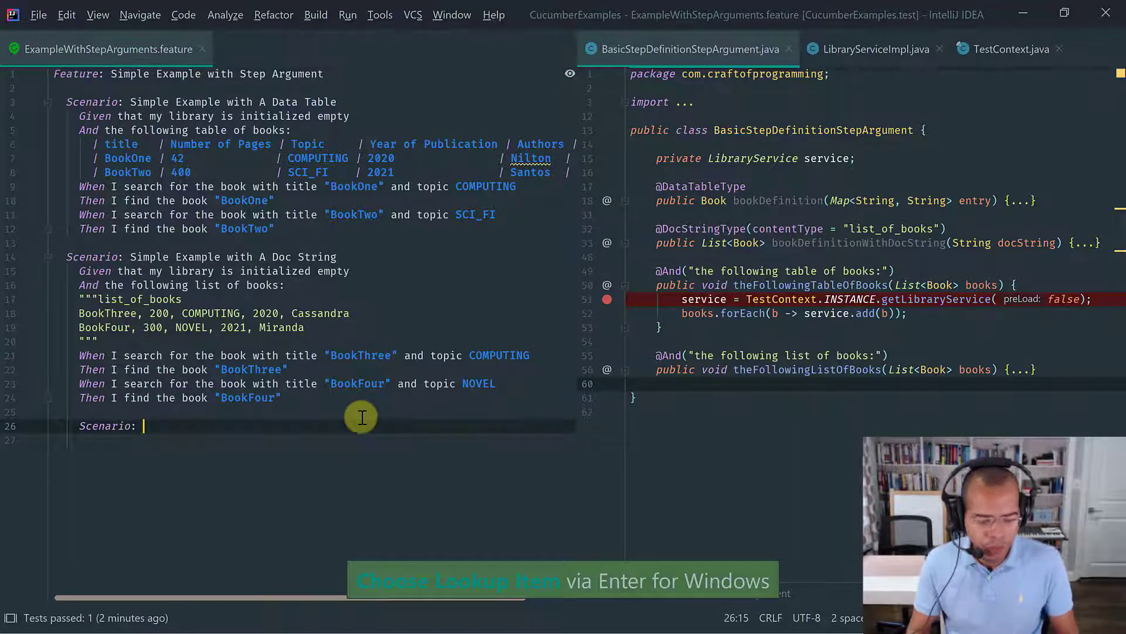
pyautogui.write('Simple Example')
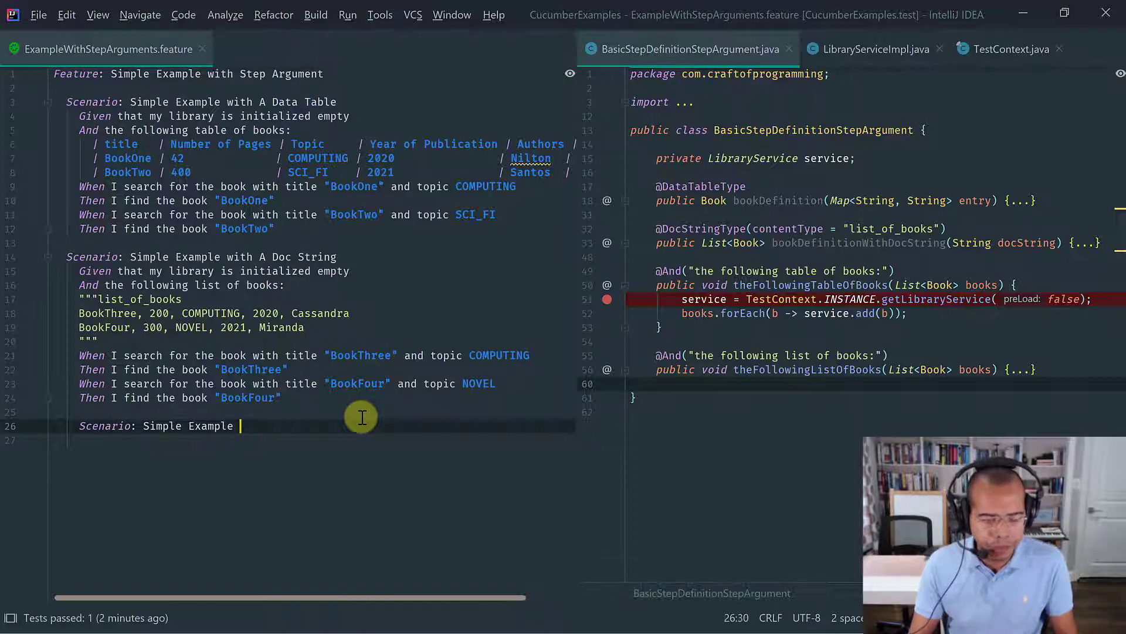
pyautogui.write('with user defined')
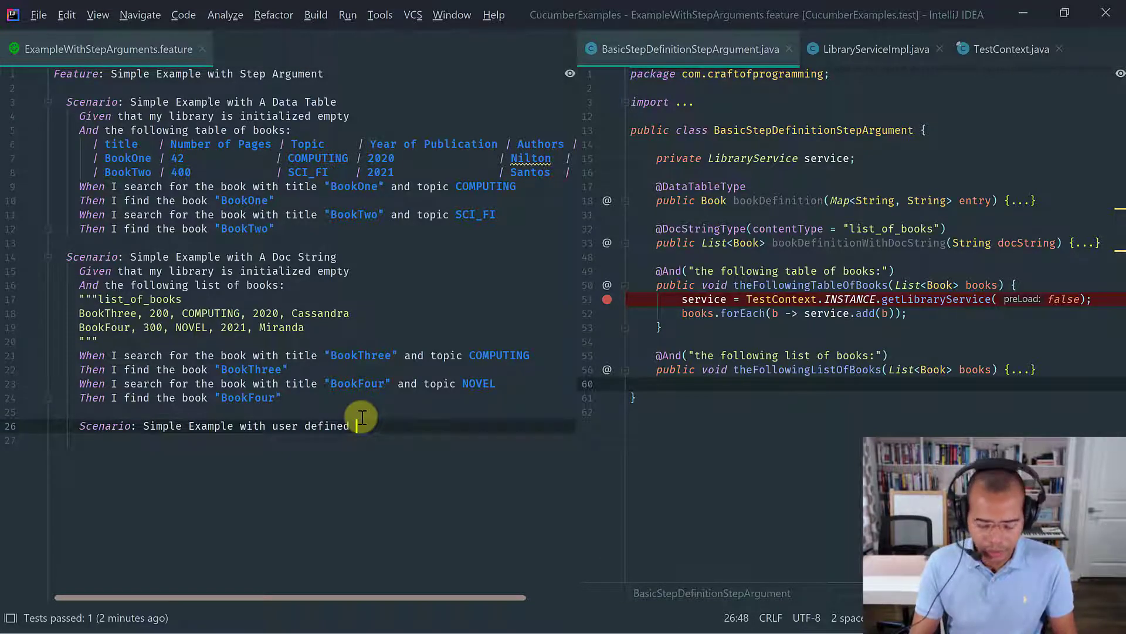
pyautogui.write('parameter ty')
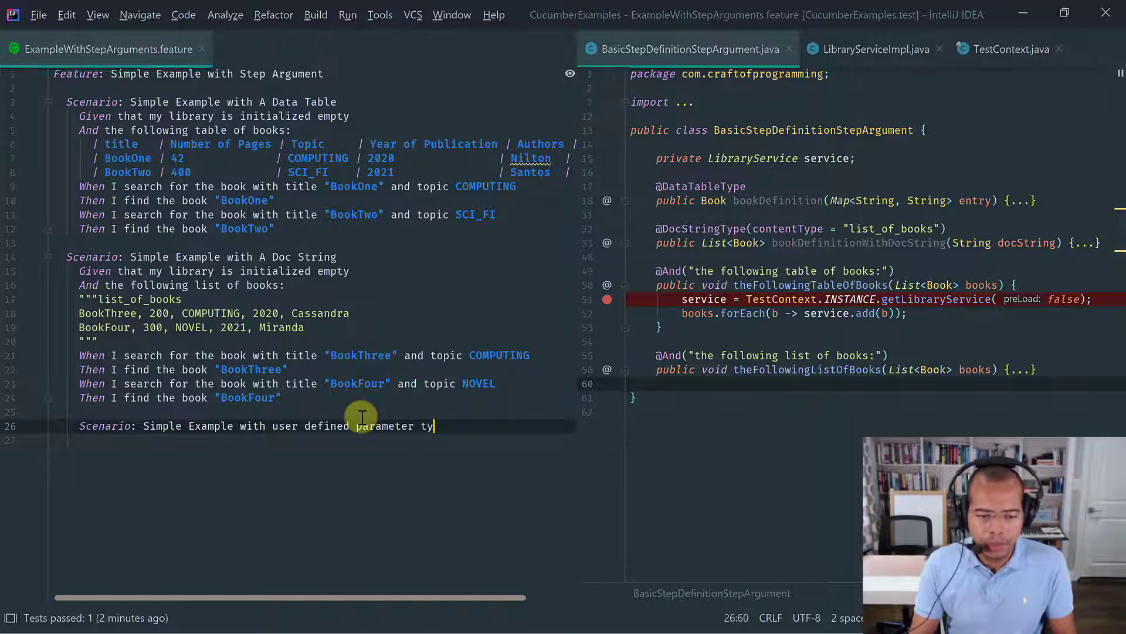
pyautogui.write('pe')
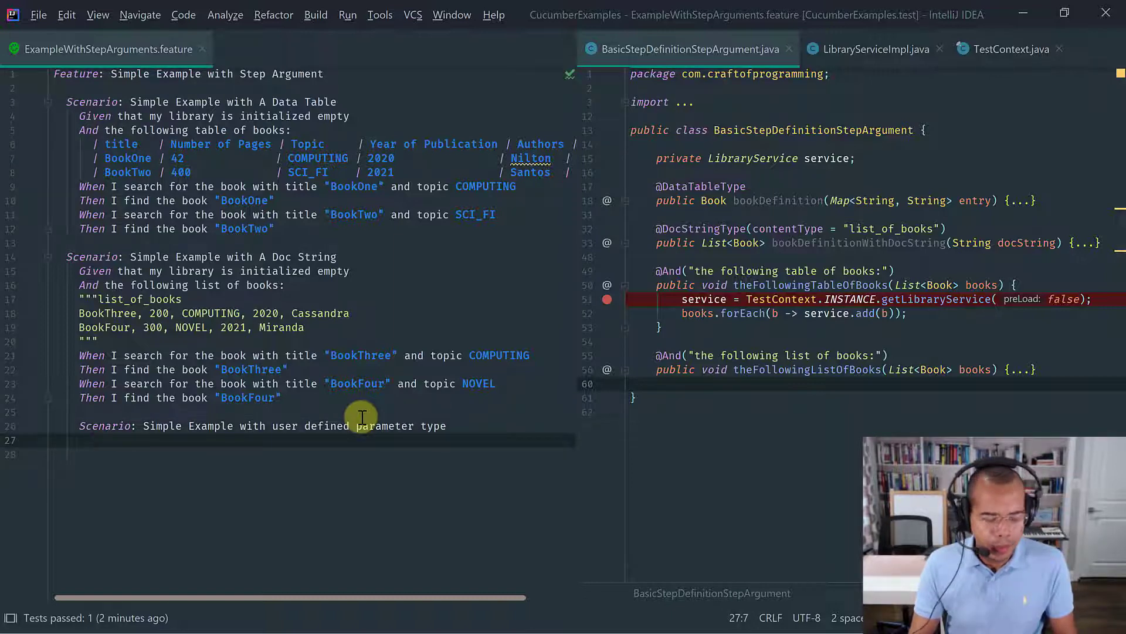
# - Write the Given empty-library step and begin the When 'I add the book' step
pyautogui.write('Given that my library is initialized empty')
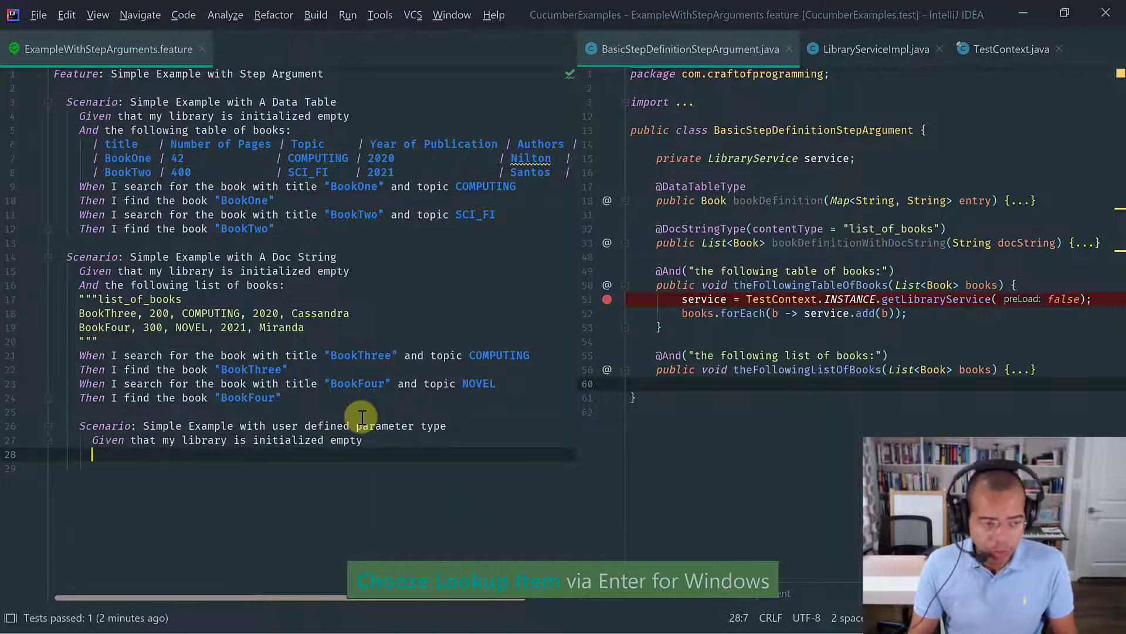
pyautogui.write('When')
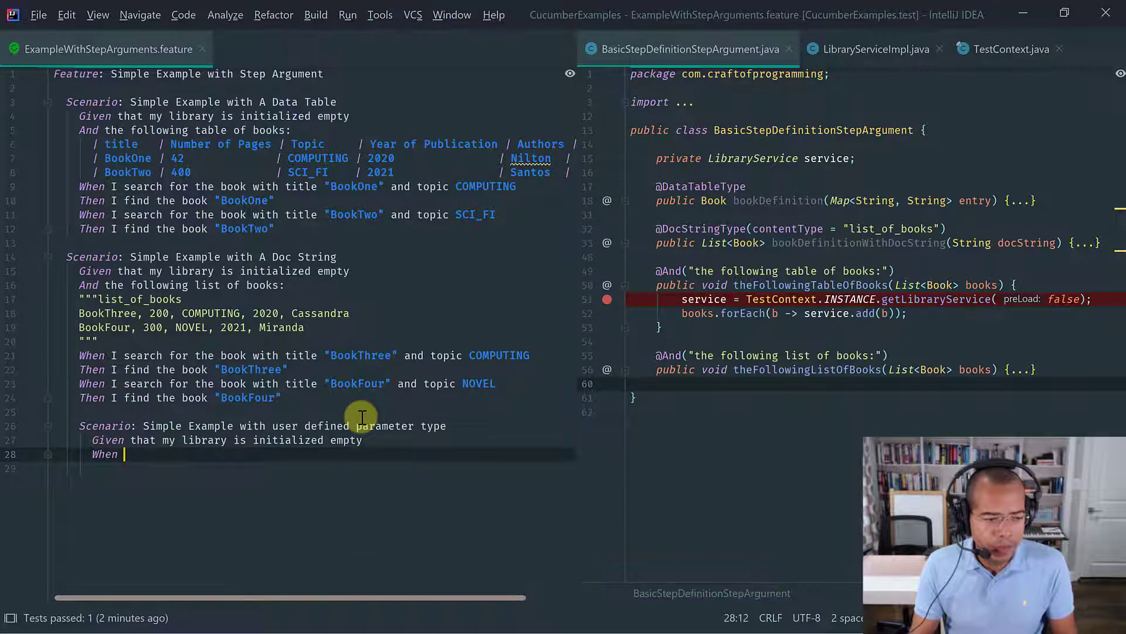
pyautogui.write('I add')
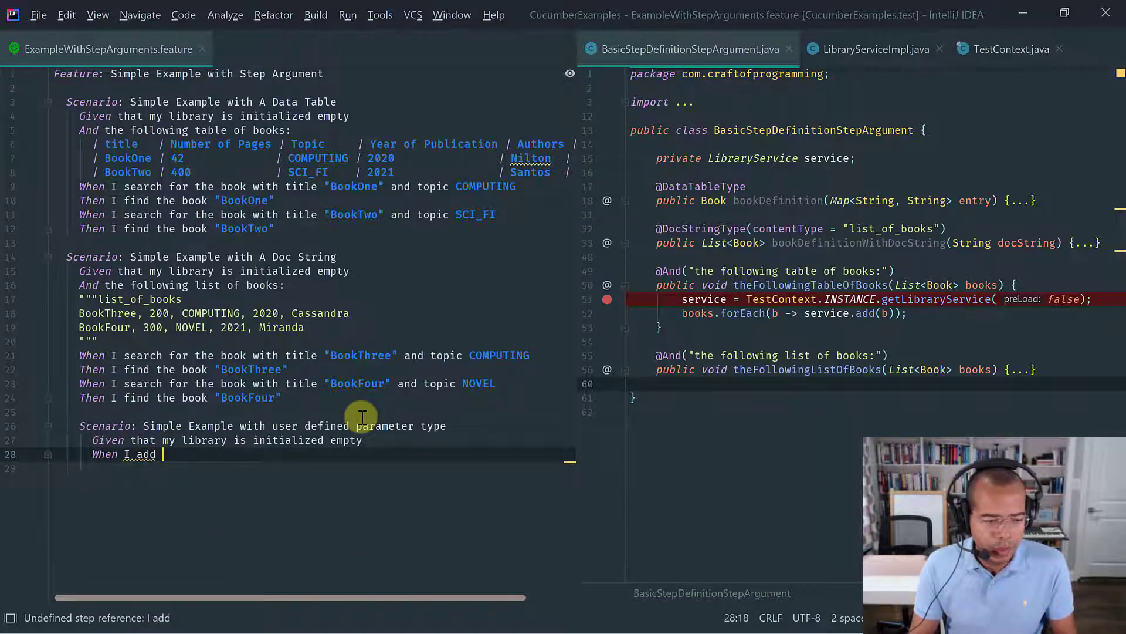
pyautogui.write('the book')
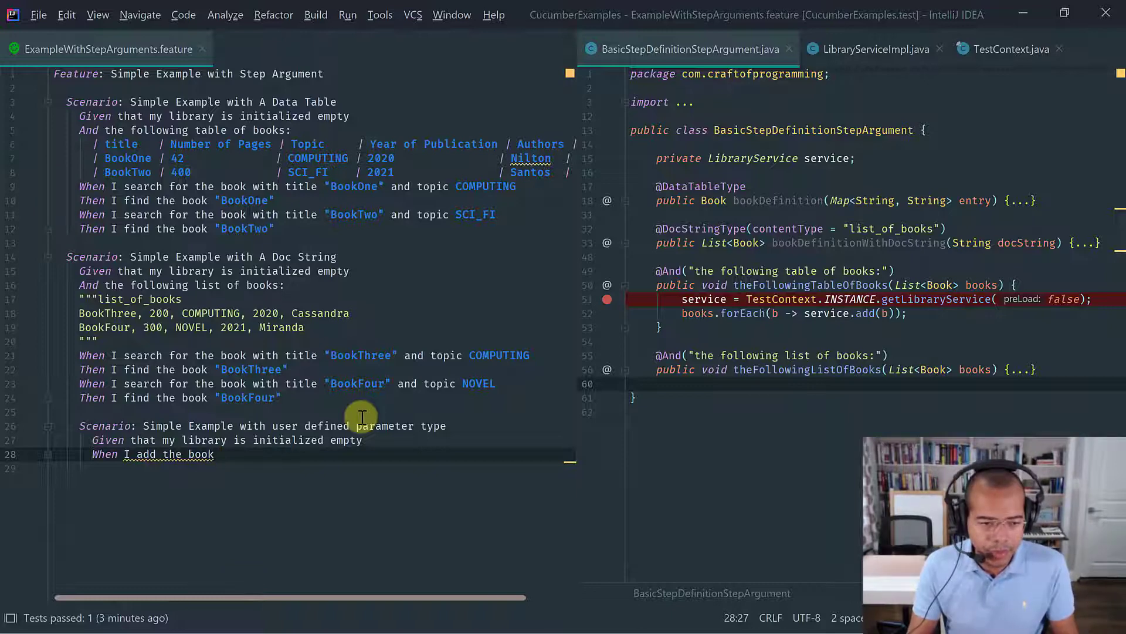
# - Supply the book details 'Awesome Cucumber, 42, COMPUTING, Nilton' in the When step
pyautogui.write('Awesome Cu')
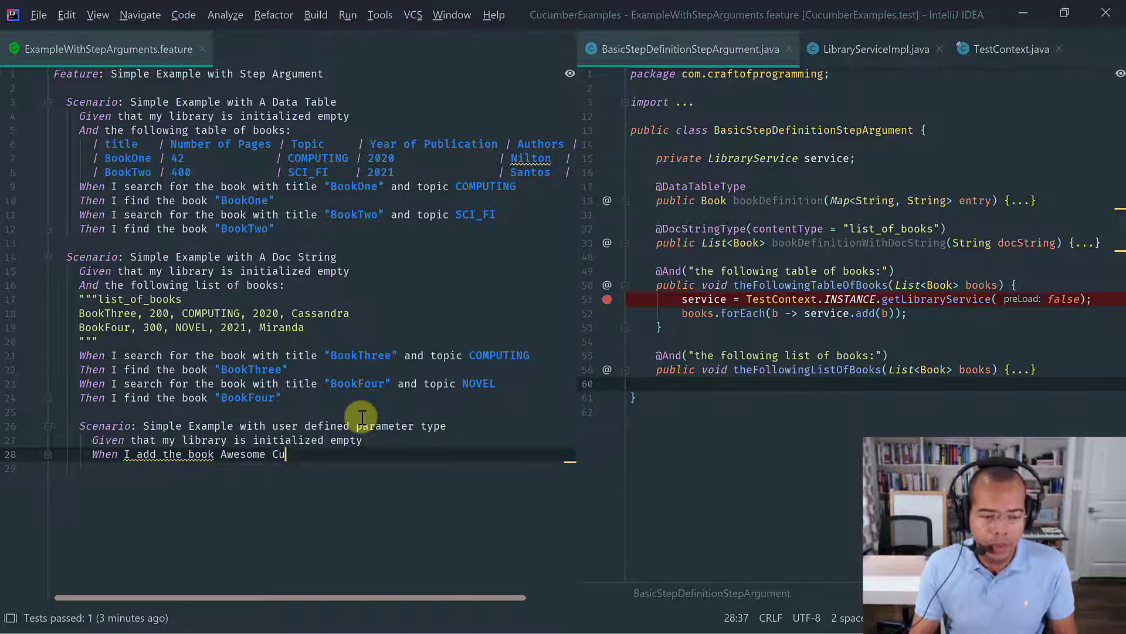
pyautogui.write('cumber')
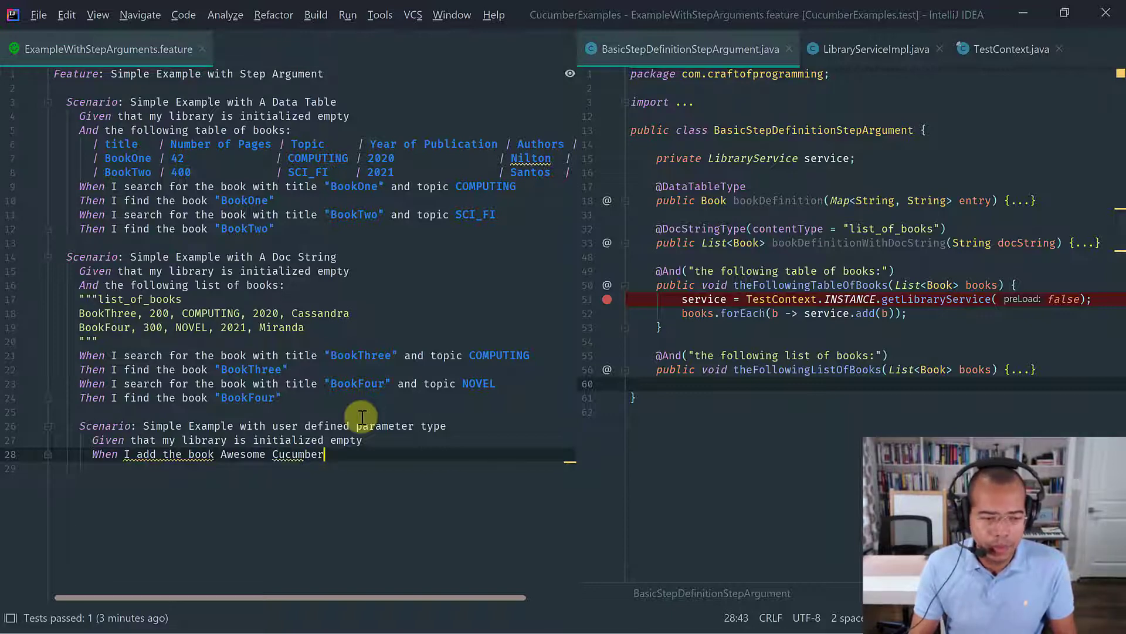
pyautogui.write(',')
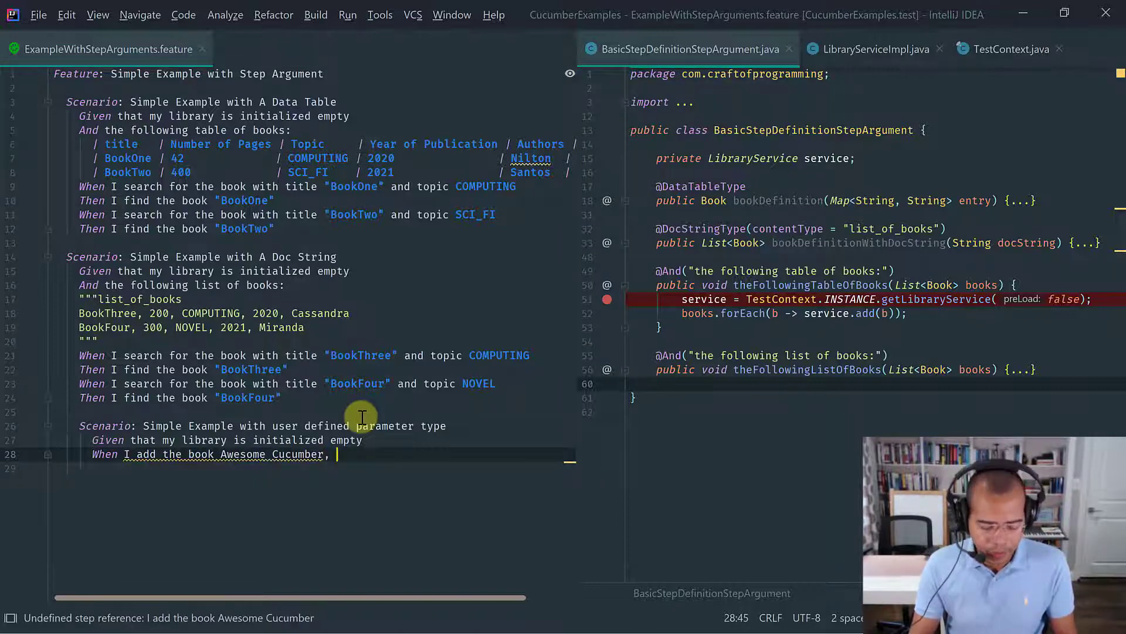
pyautogui.write('42')
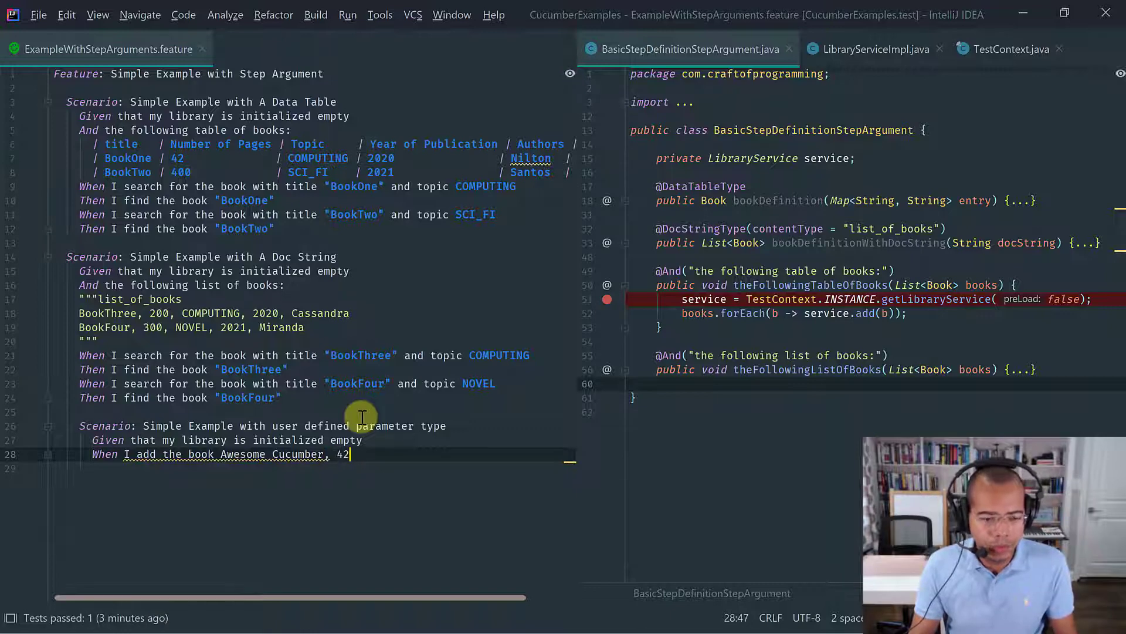
pyautogui.write(', COMPUTING, 2021')
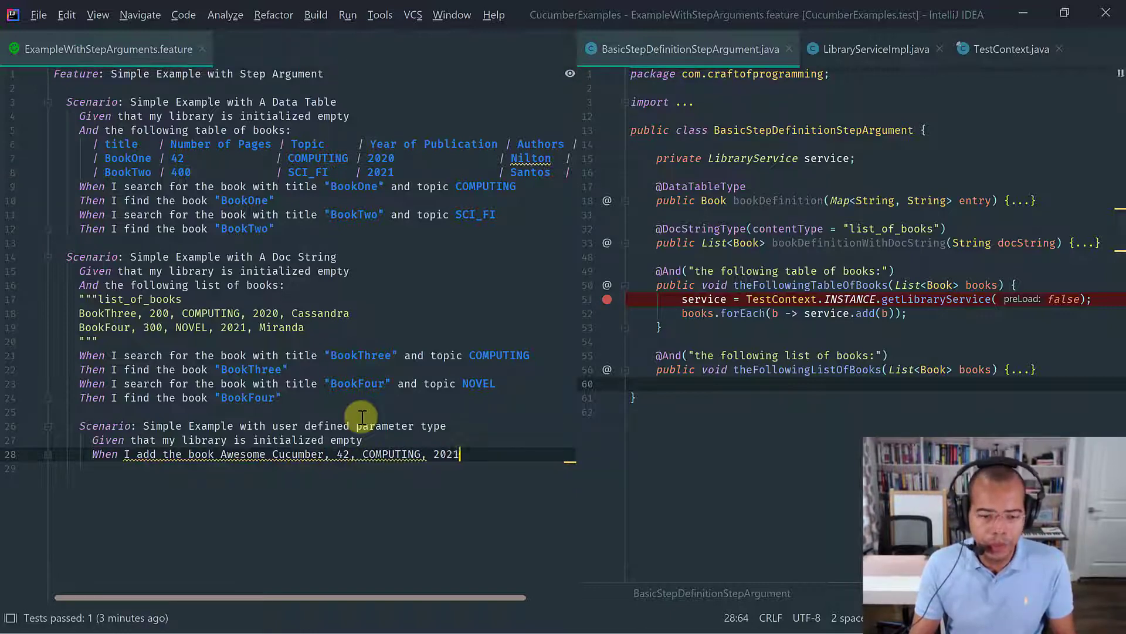
pyautogui.write(', Nilton')
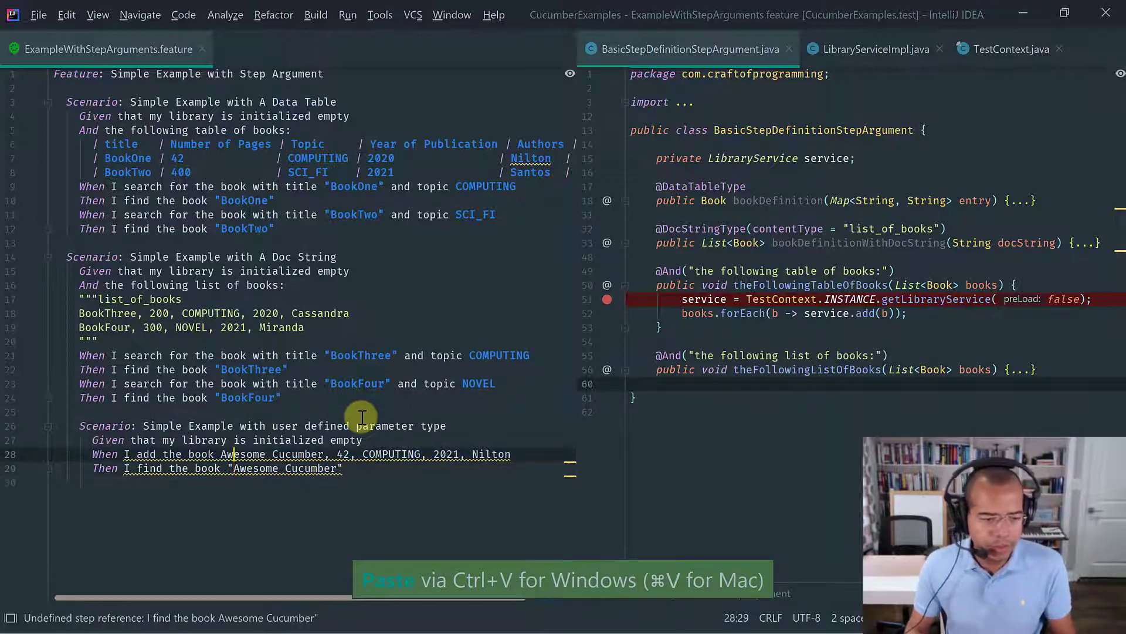
# - Create the 'I add the book {book}' step definition taking a Book book parameter and save
pyautogui.press('Alt+Enter')
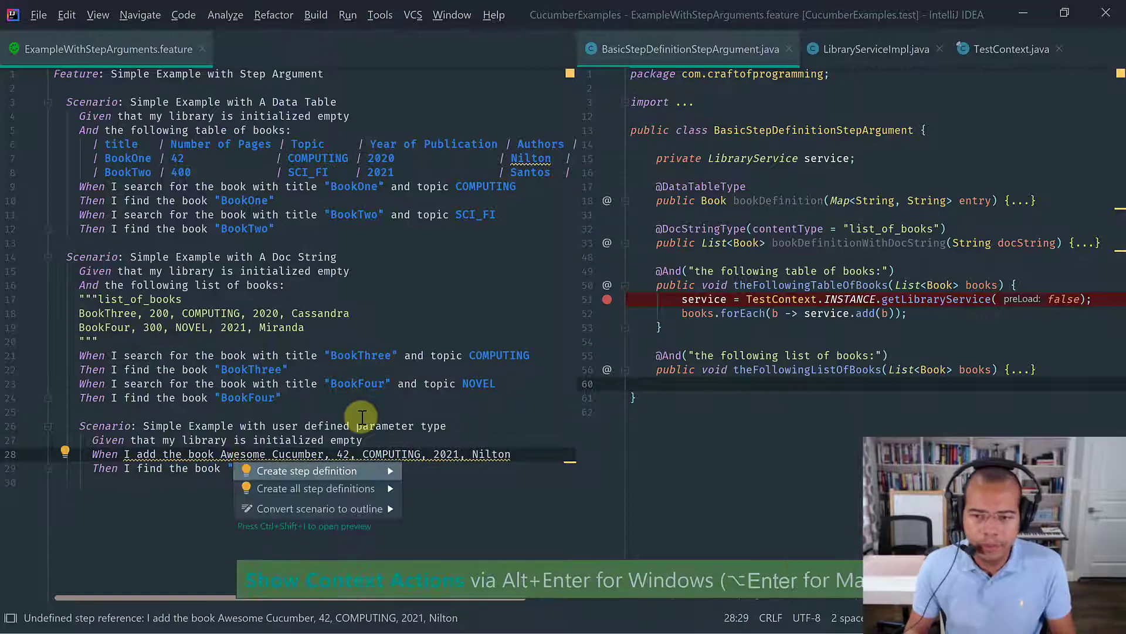
pyautogui.click(301, 471)
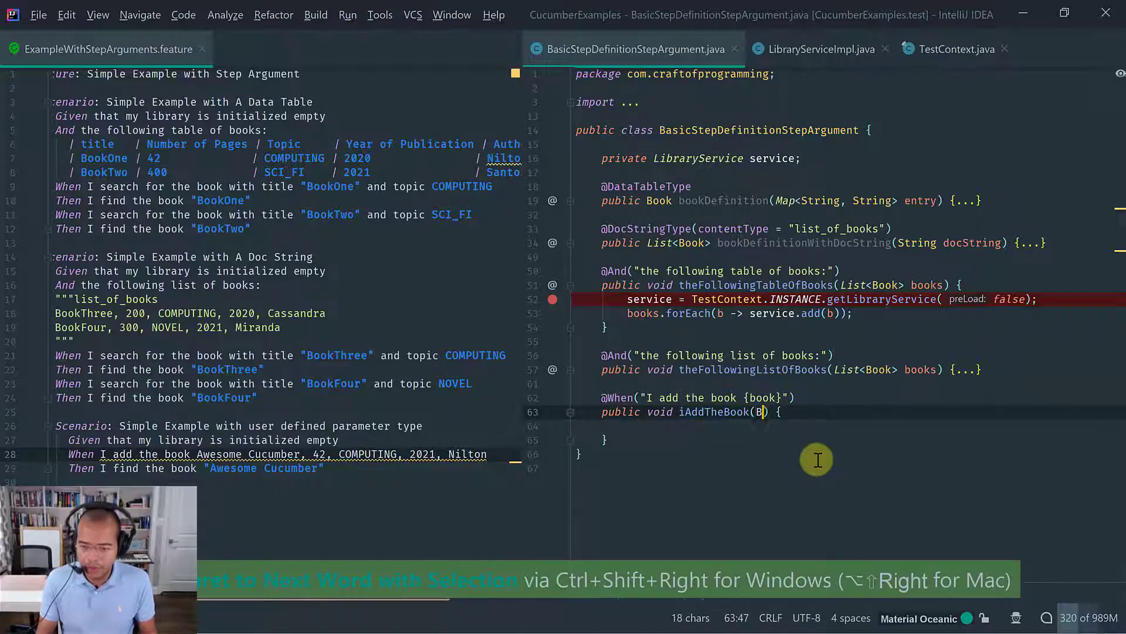
pyautogui.write('ook book')
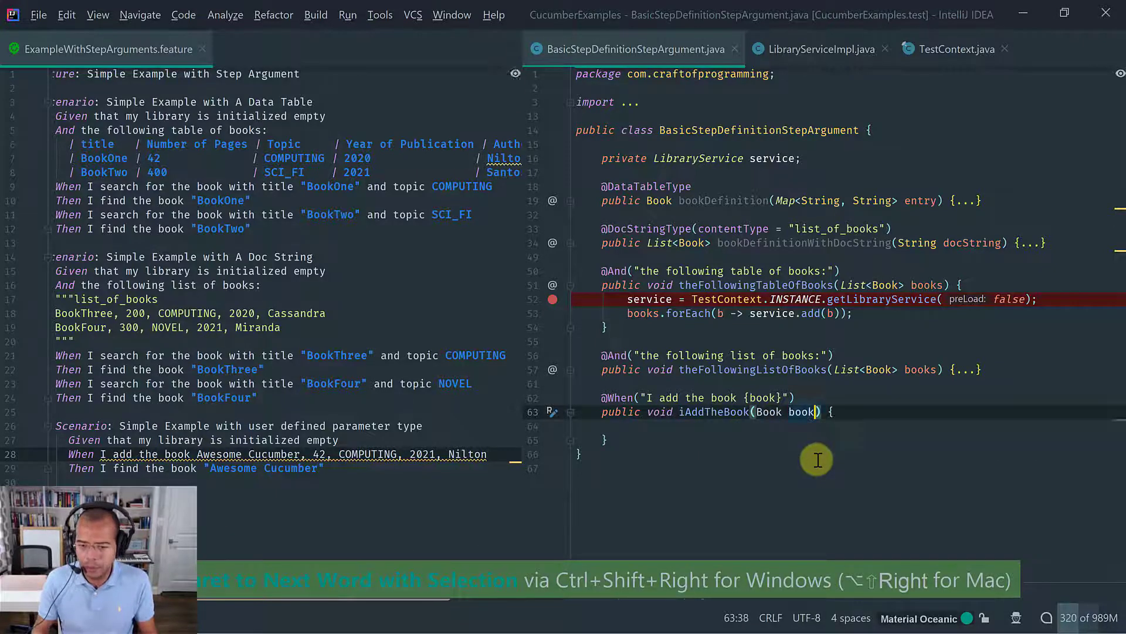
pyautogui.press('ctrl+s')
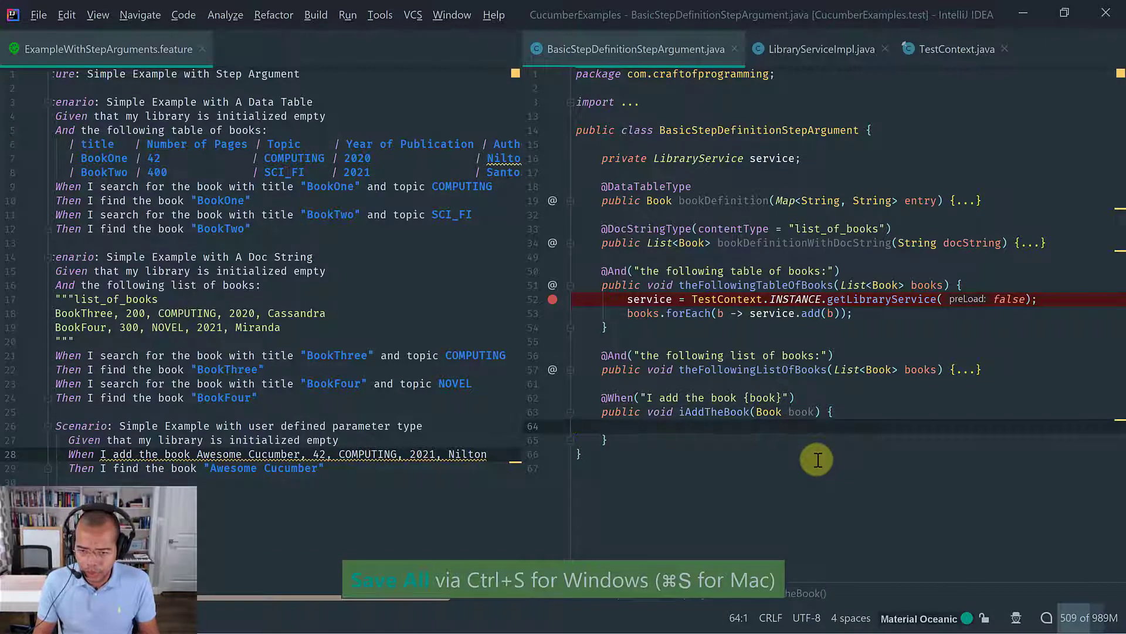
# - Make iAddTheBook call TestContext.INSTANCE.getLibraryService(false).add(book)
pyautogui.write('T')
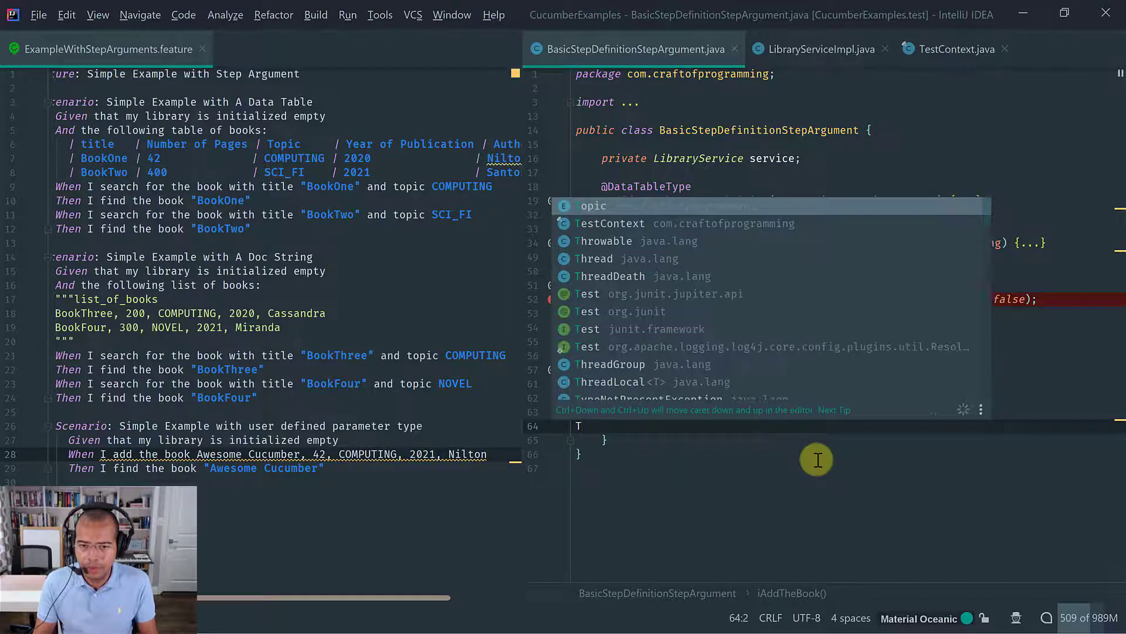
pyautogui.write('estContext')
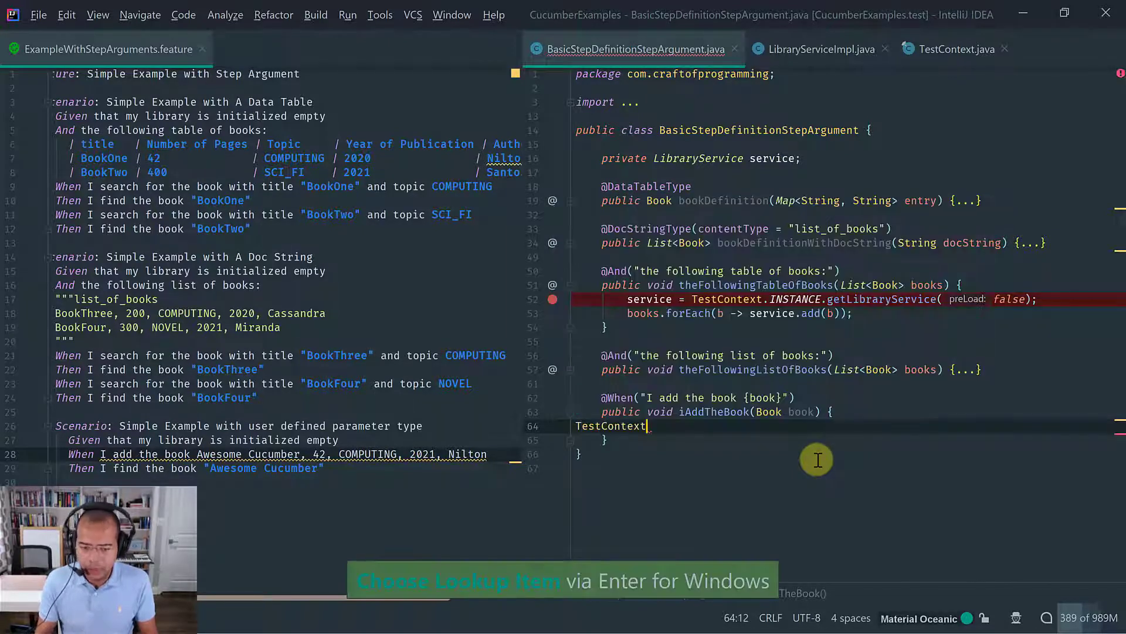
pyautogui.write('.INSTANCE.getLibraryService(false')
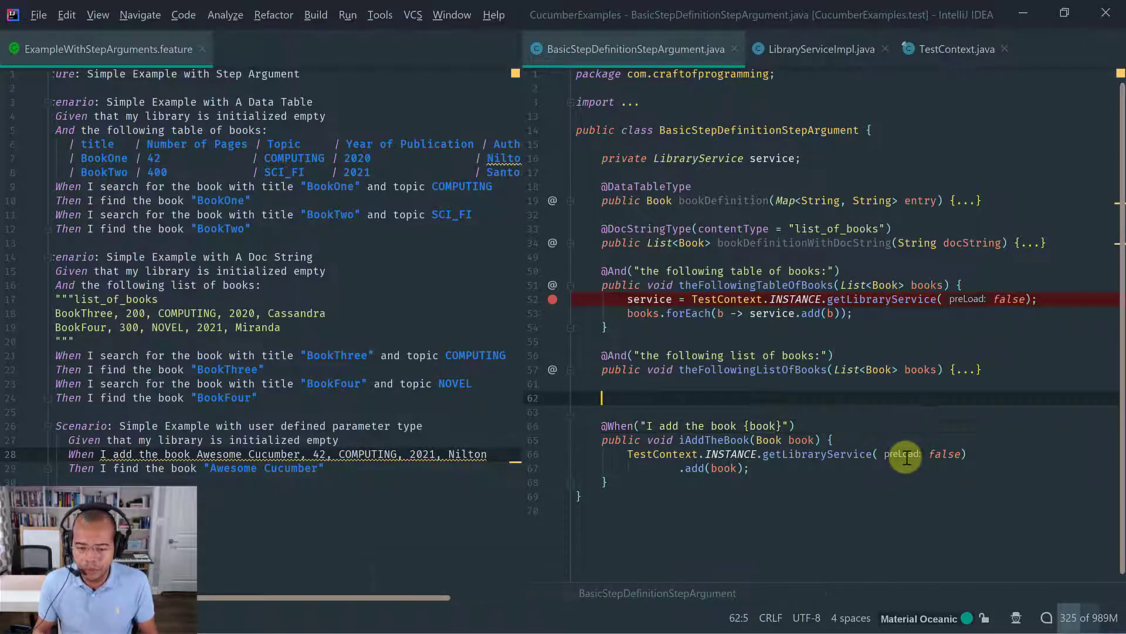
pyautogui.write('@ParameterType(')
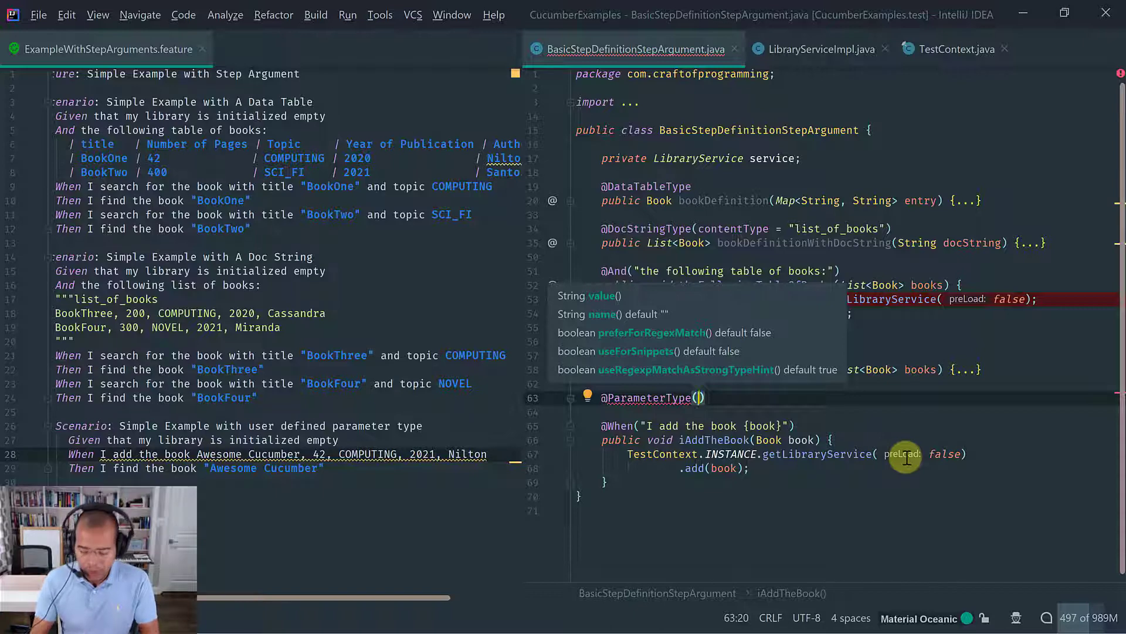
pyautogui.write('"')
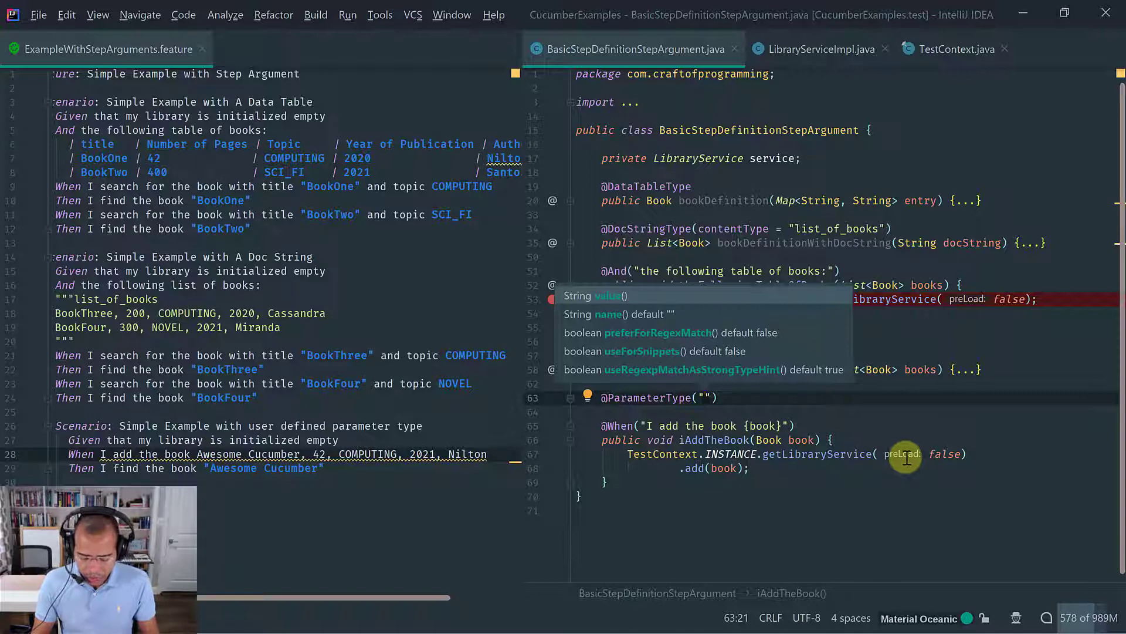
pyautogui.write('.*')
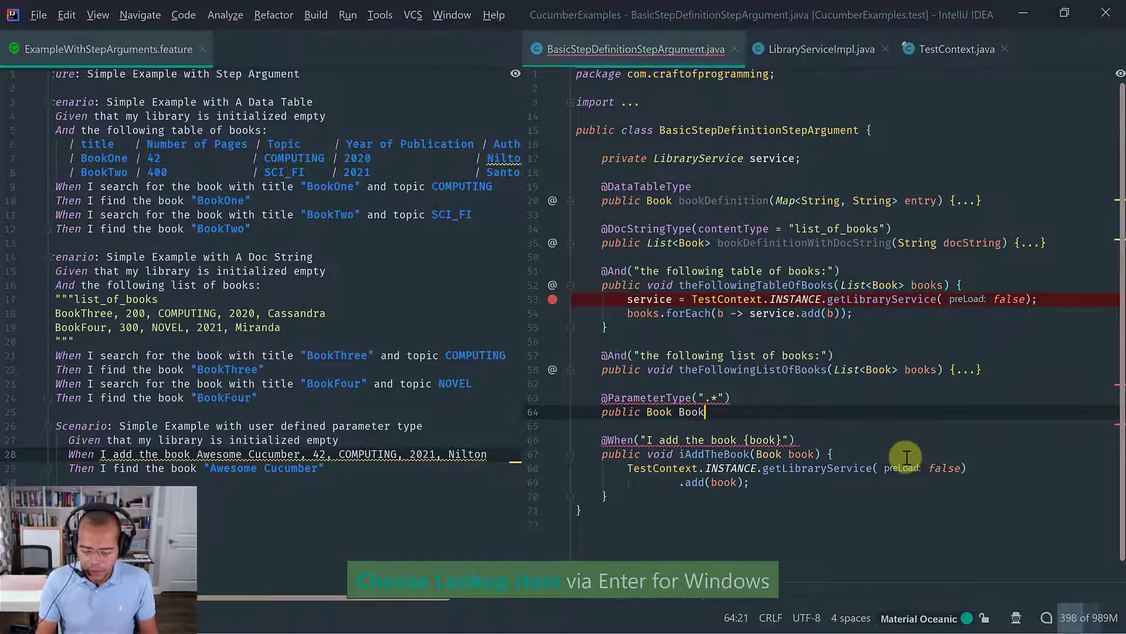
# - Write book(String bookMetaData) splitting on "," and returning a new Book from the trimmed parts
pyautogui.write('(String )')
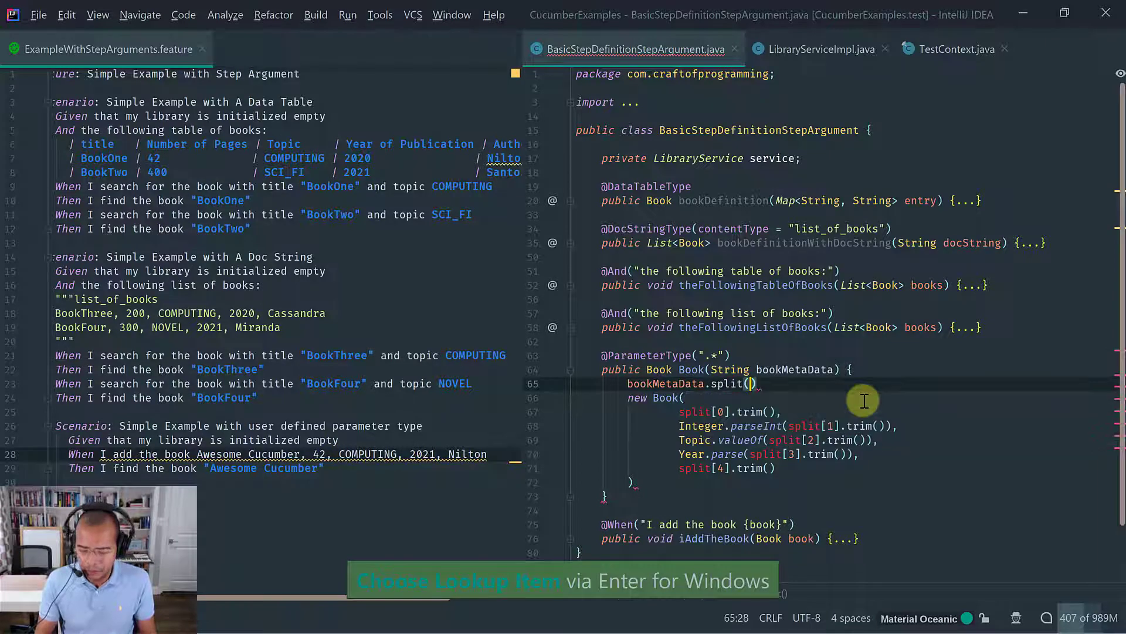
pyautogui.write('""')
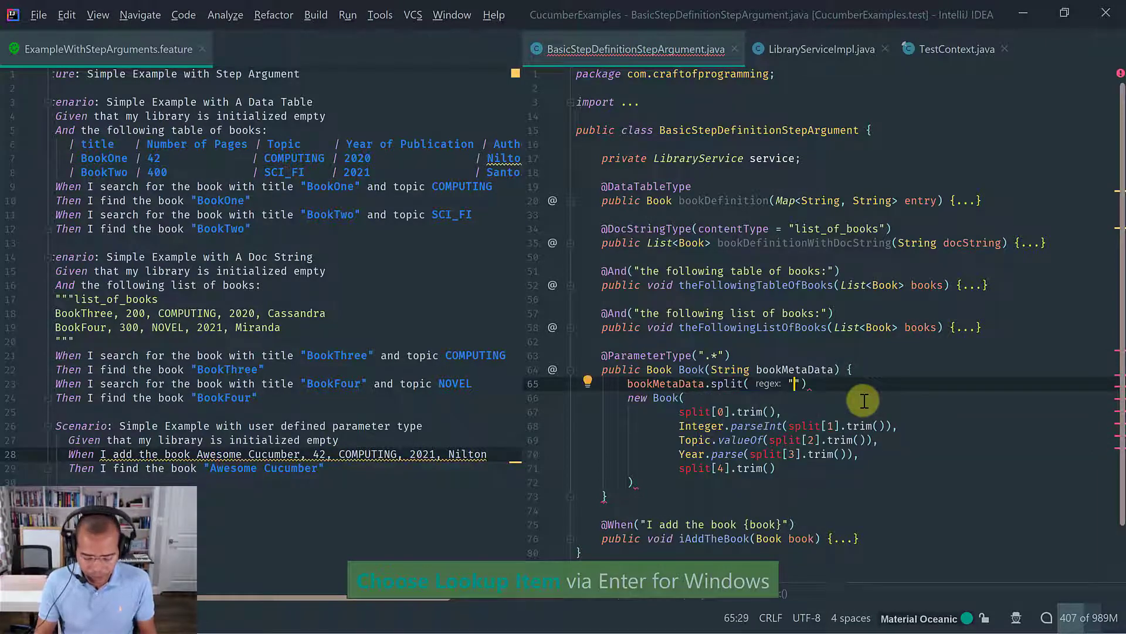
pyautogui.write(',')
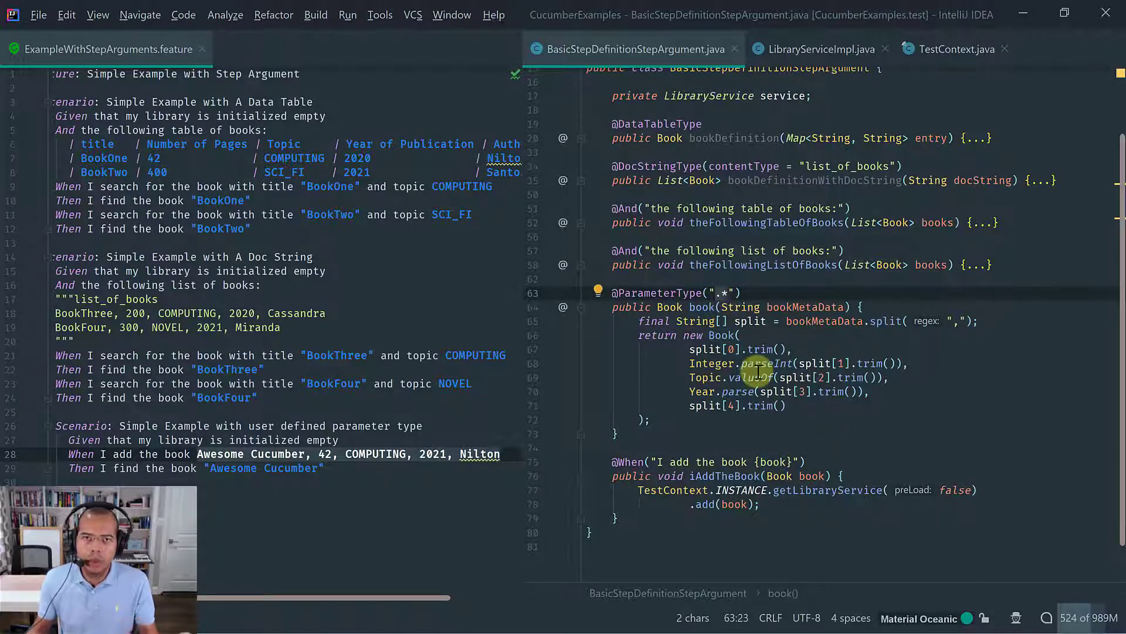
pyautogui.moveTo(794, 447)
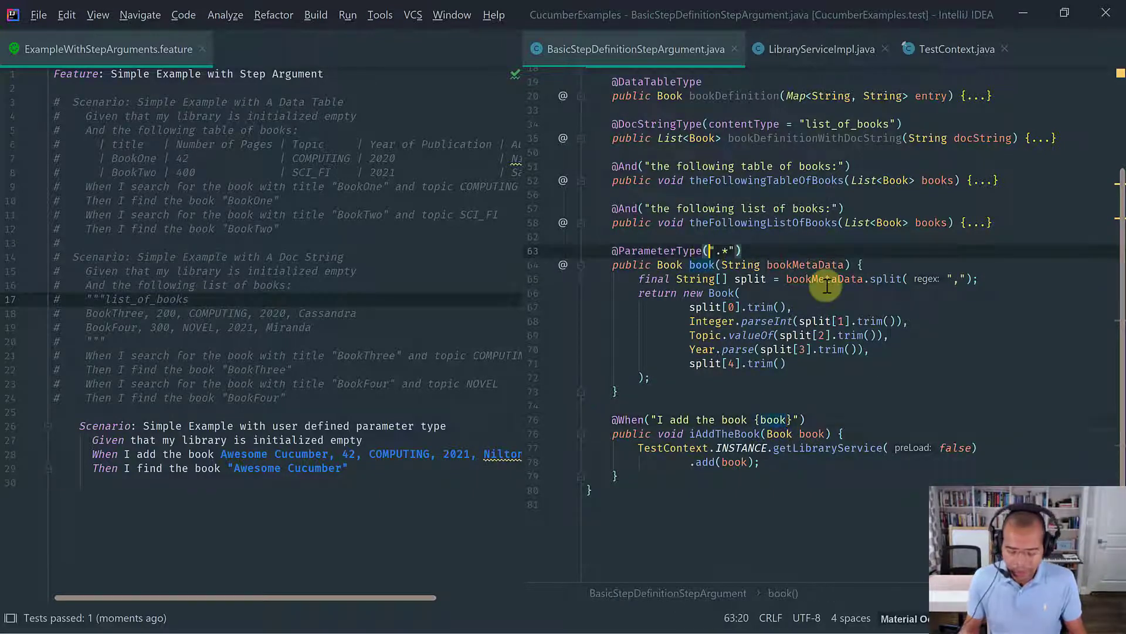
pyautogui.write('name =')
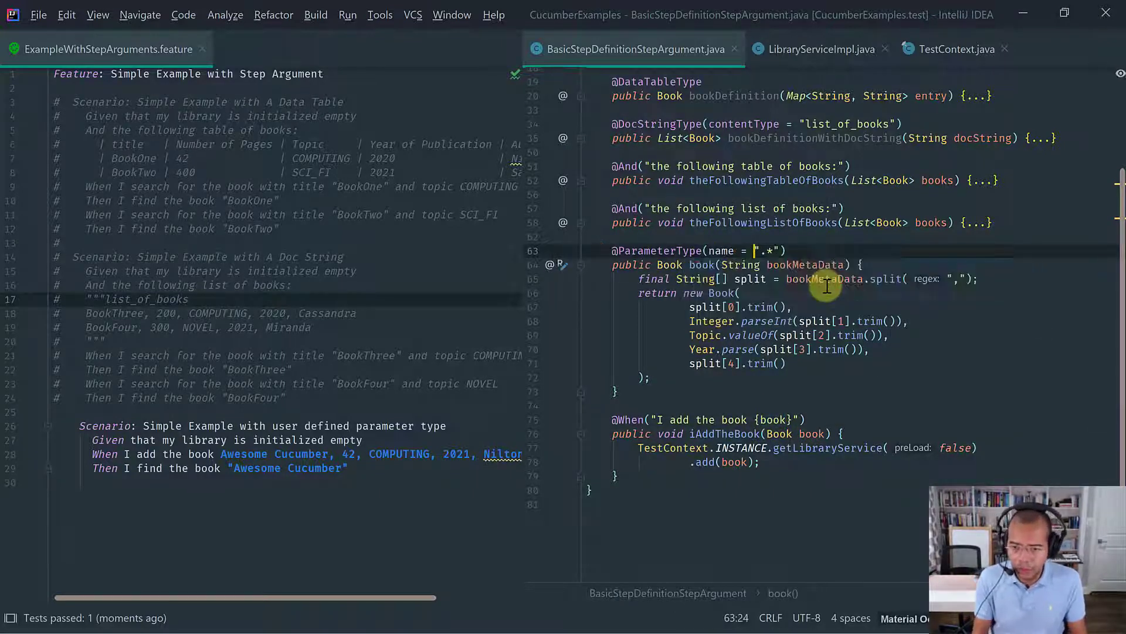
pyautogui.write('book"')
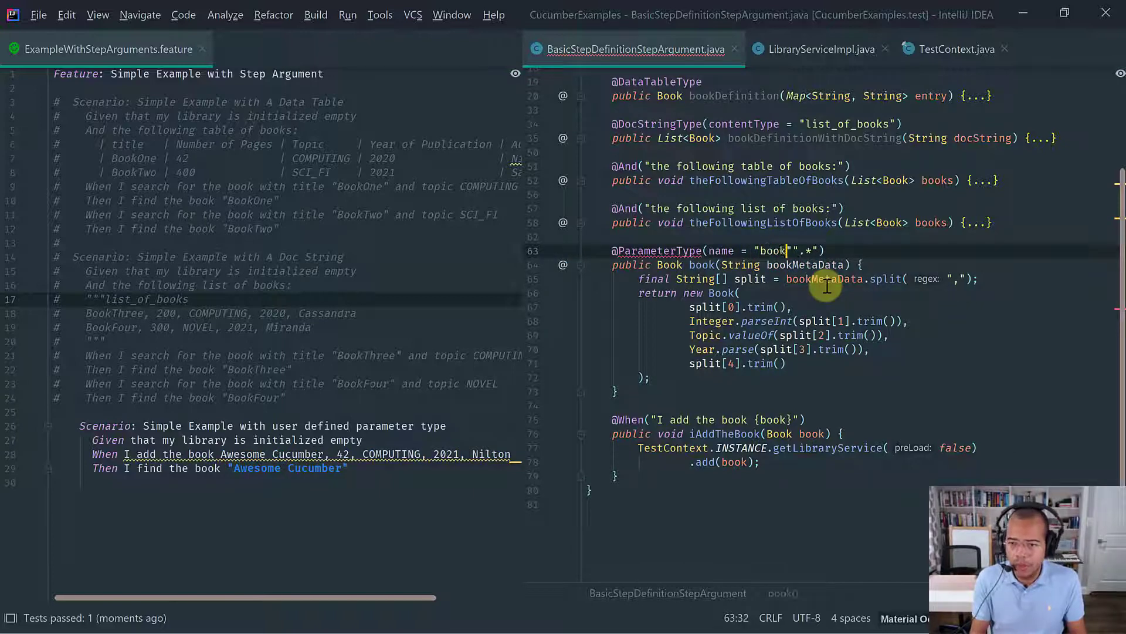
pyautogui.write(', value =')
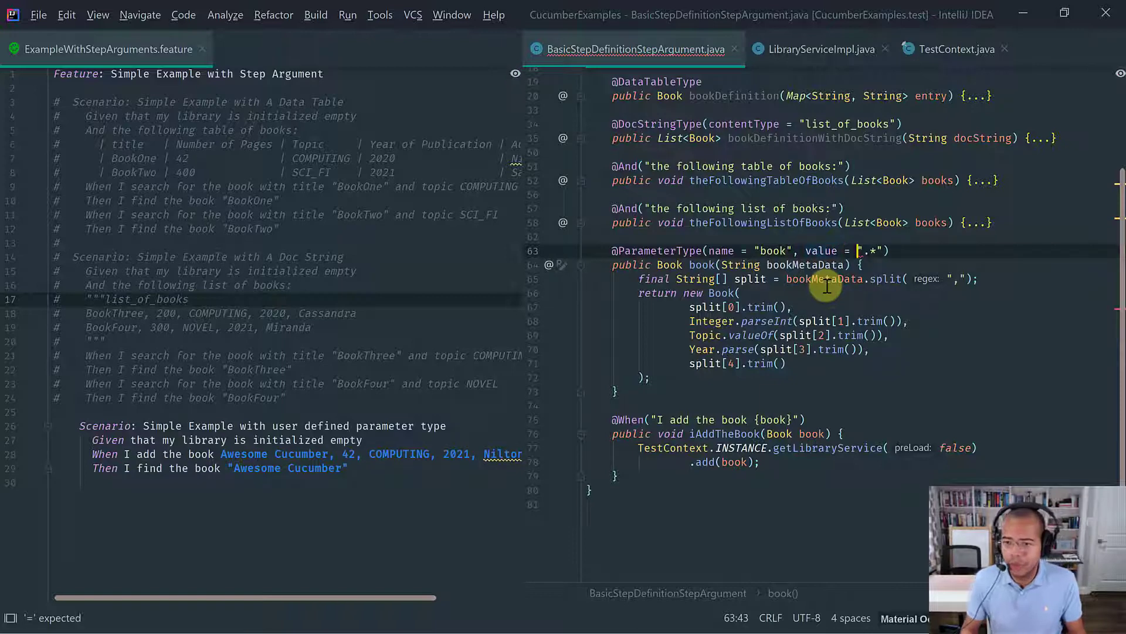
pyautogui.press('ctrl+s')
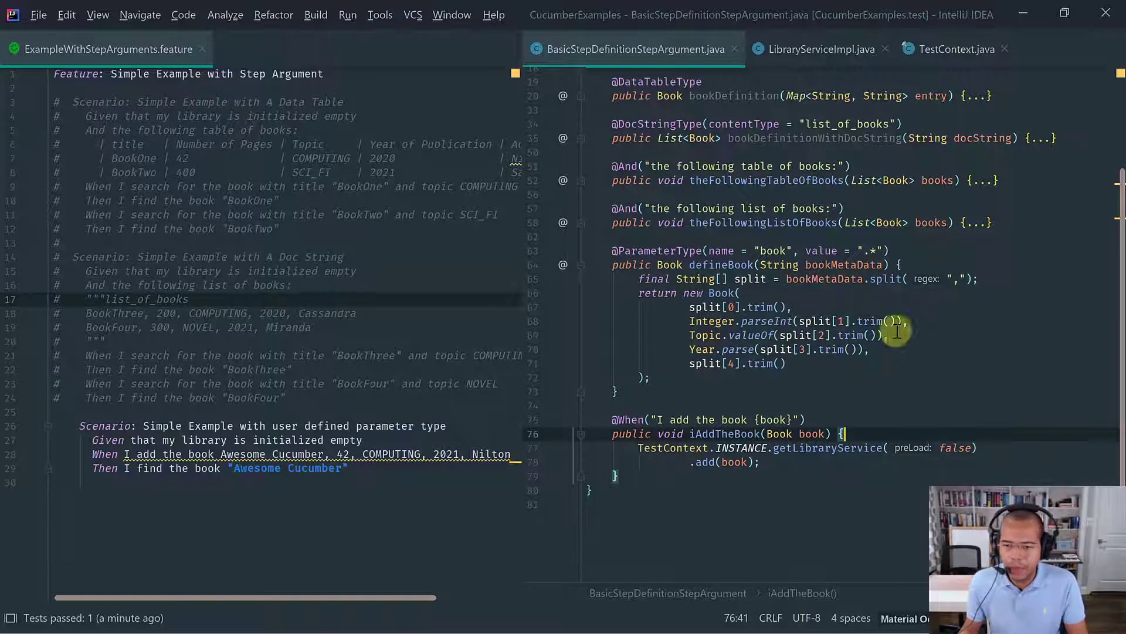
# - View build.gradle to check the cucumber-java and cucumber-junit 5.6.0 versions
pyautogui.click(792, 251)
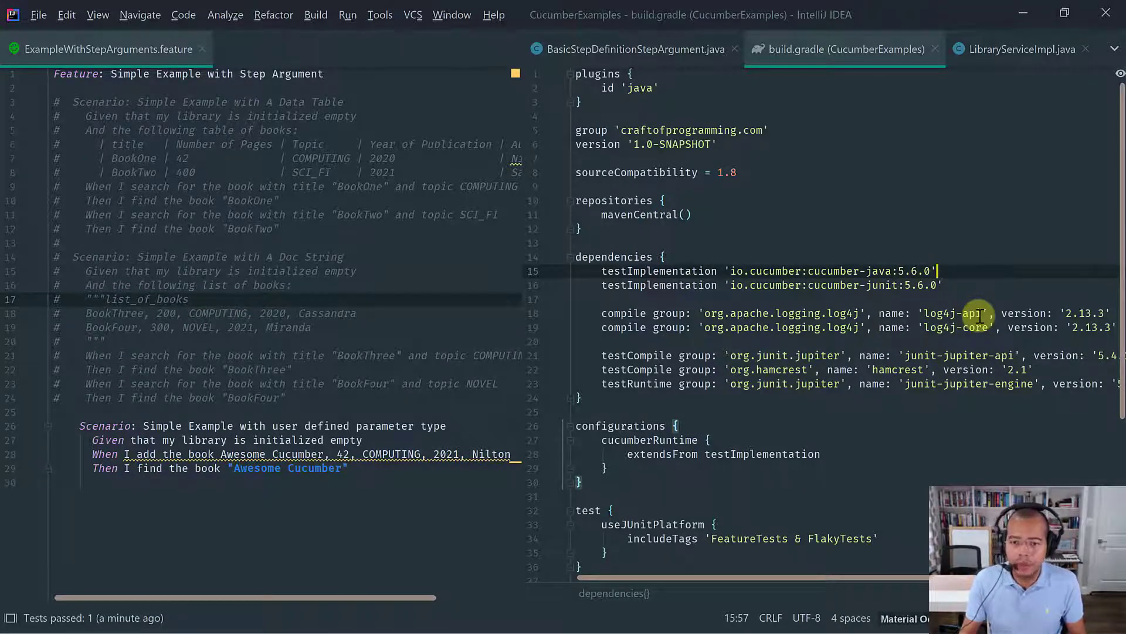
pyautogui.click(635, 49)
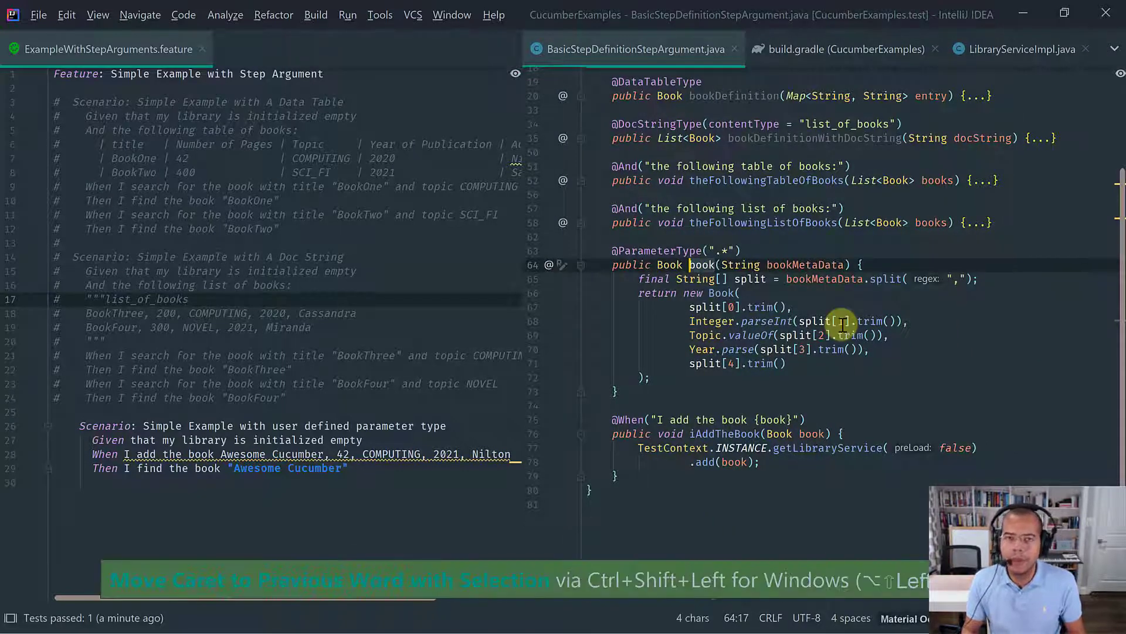
pyautogui.press('ctrl+s')
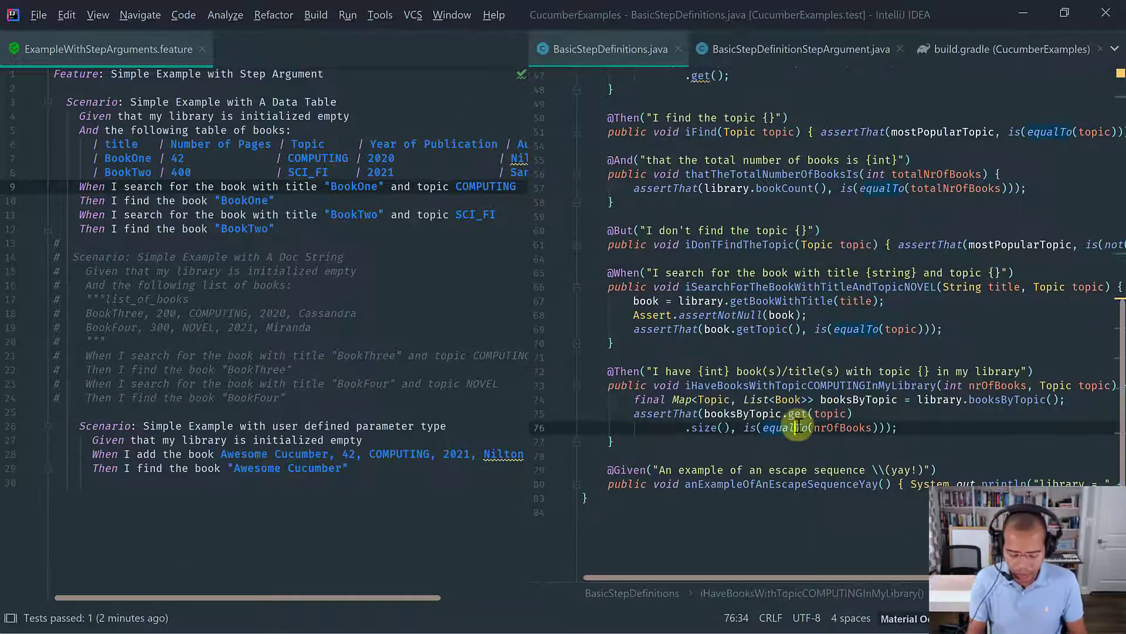
pyautogui.press('ctrl+n')
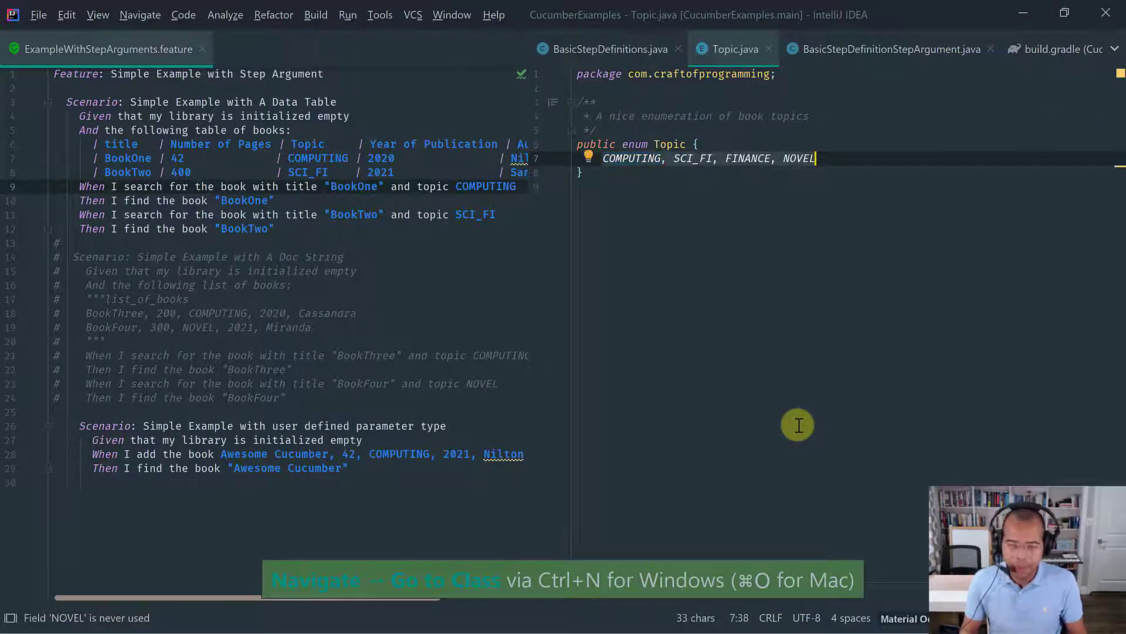
pyautogui.click(608, 50)
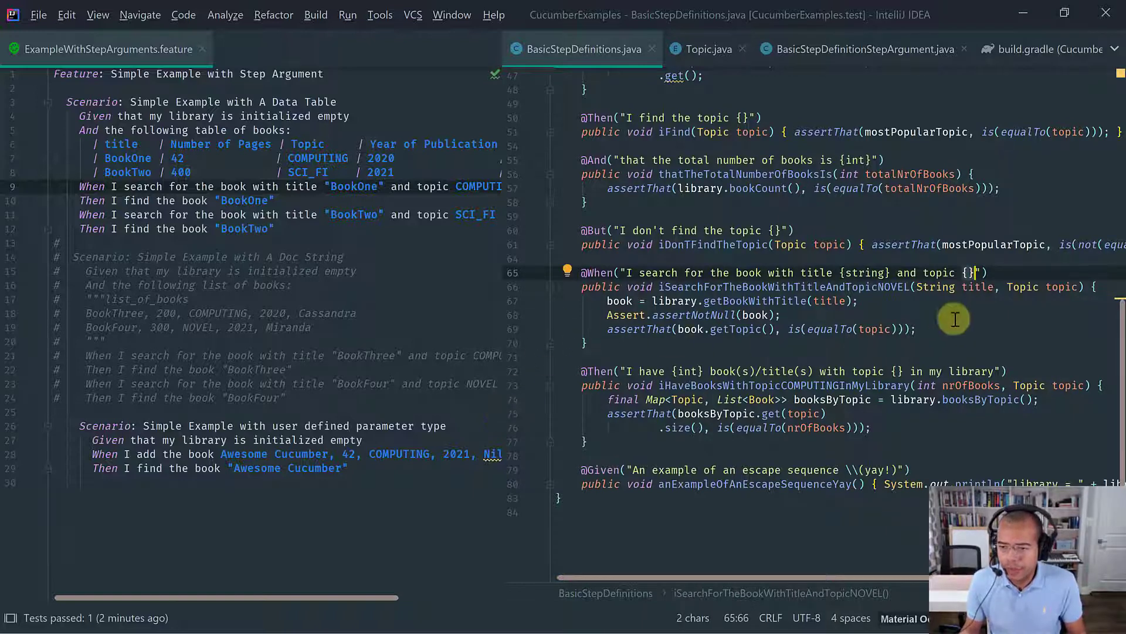
pyautogui.moveTo(969, 283)
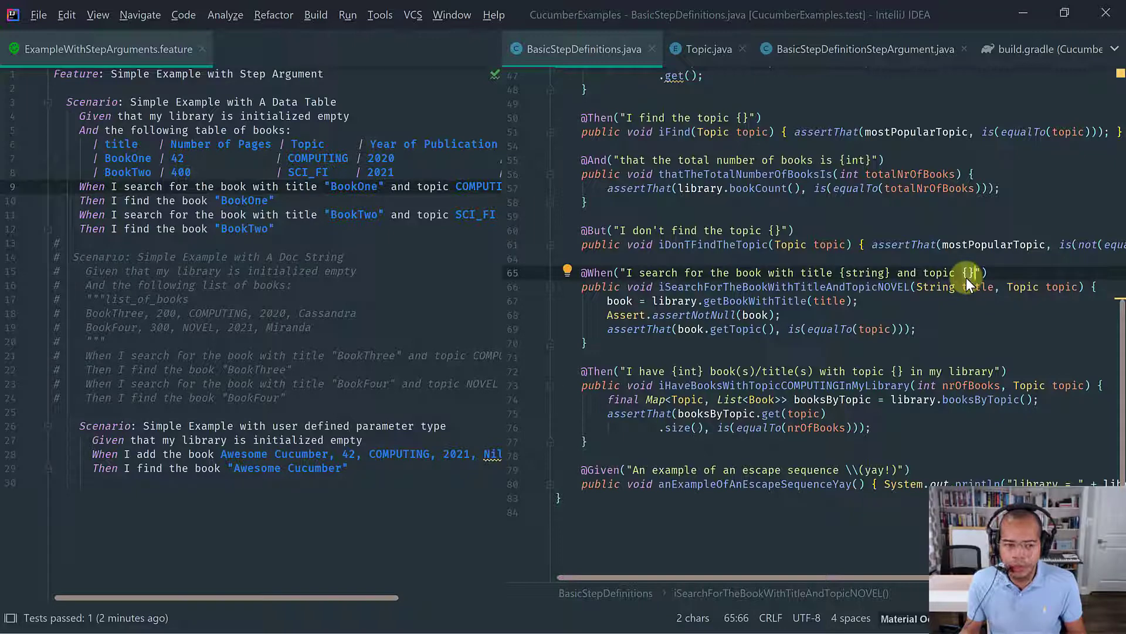
pyautogui.moveTo(1023, 240)
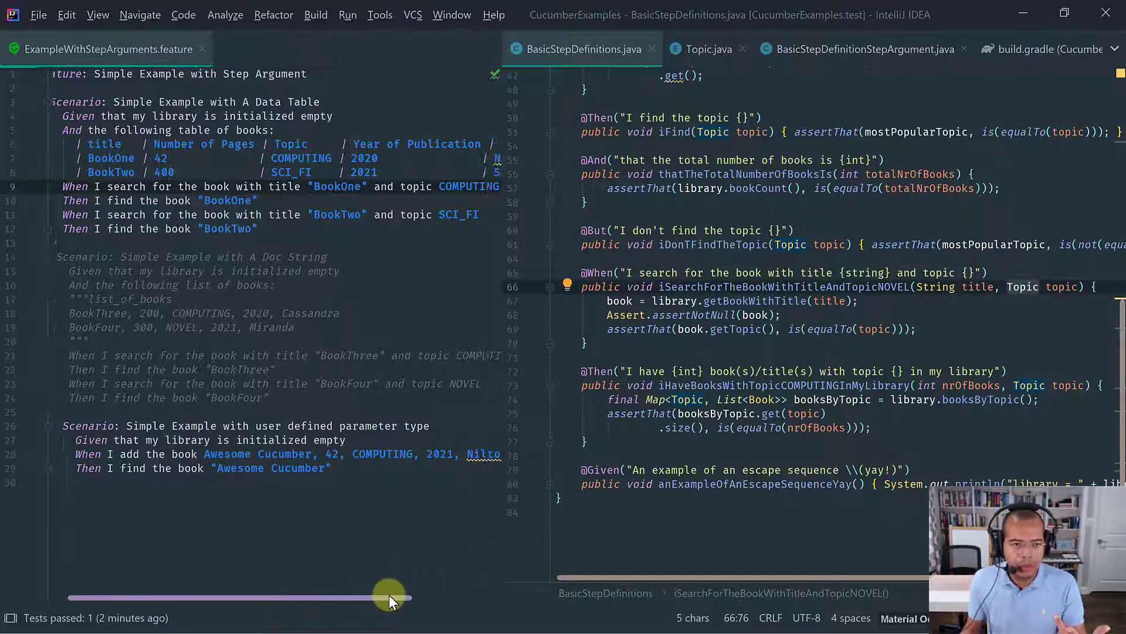
# - Replace COMPUTING with INVALID_TOPIC in the first search step of the feature file
pyautogui.moveTo(390, 597); pyautogui.dragTo(420, 607)
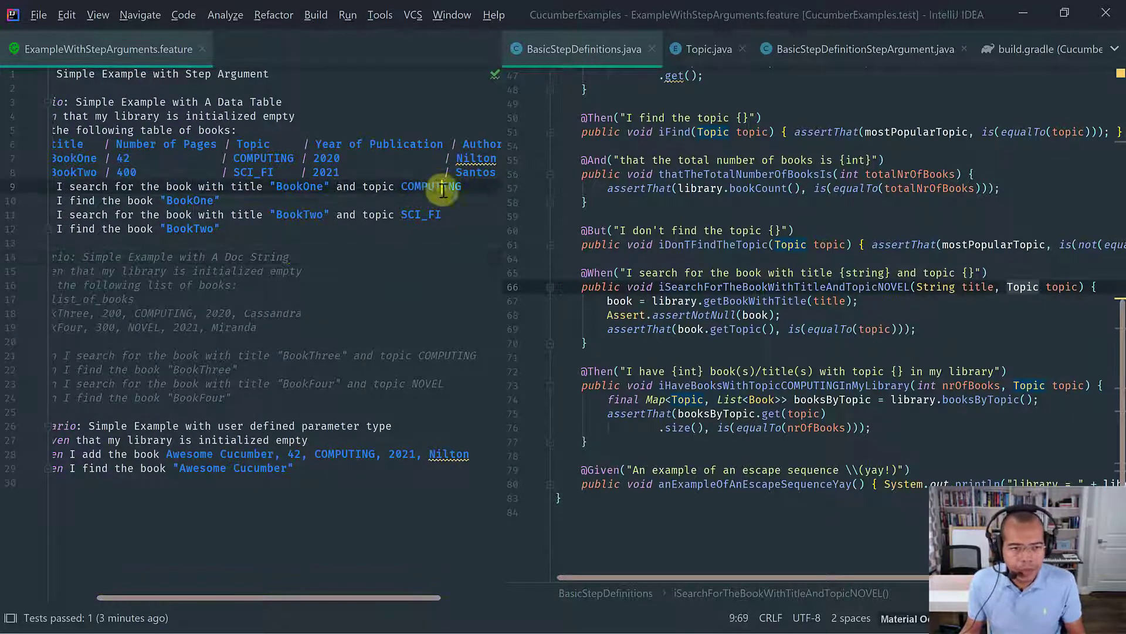
pyautogui.doubleClick(431, 187)
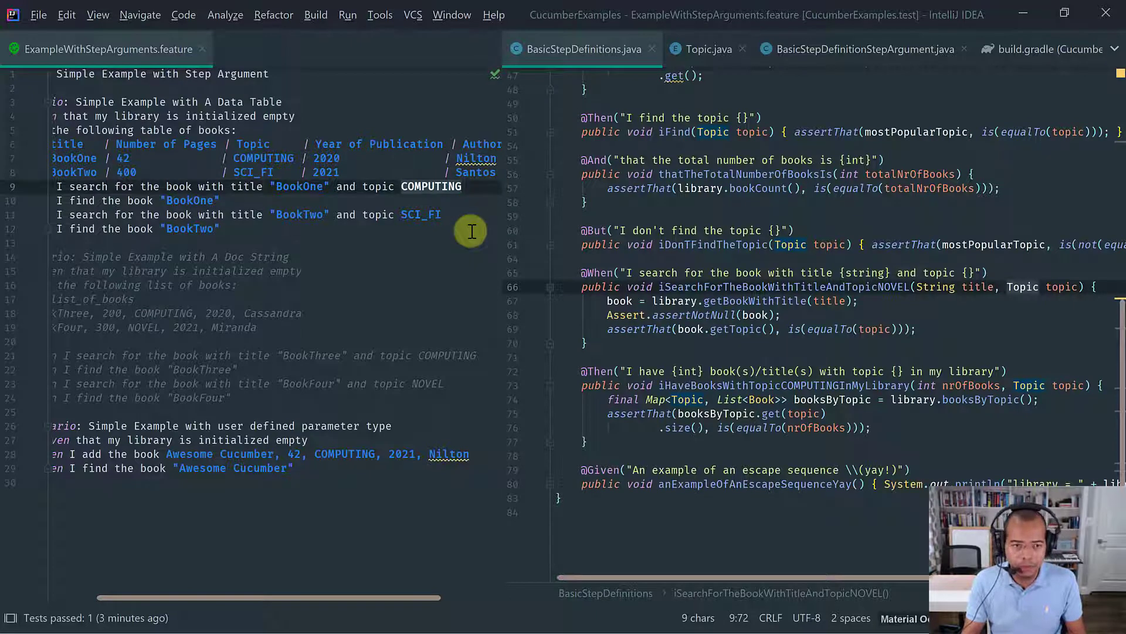
pyautogui.write('INVALID')
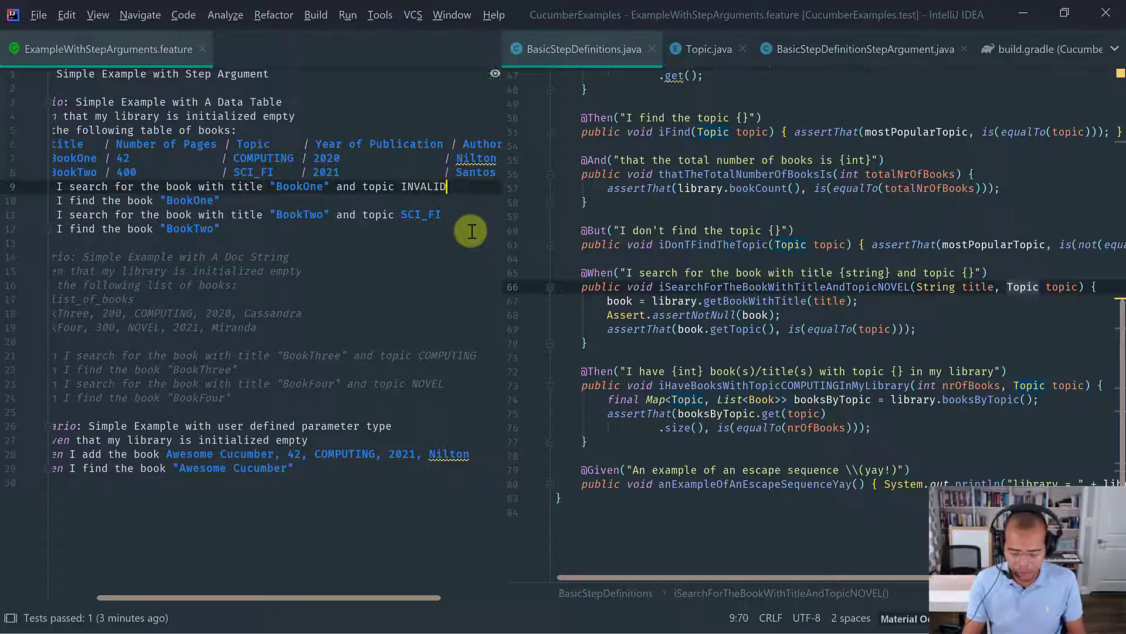
pyautogui.write('_TOPIC')
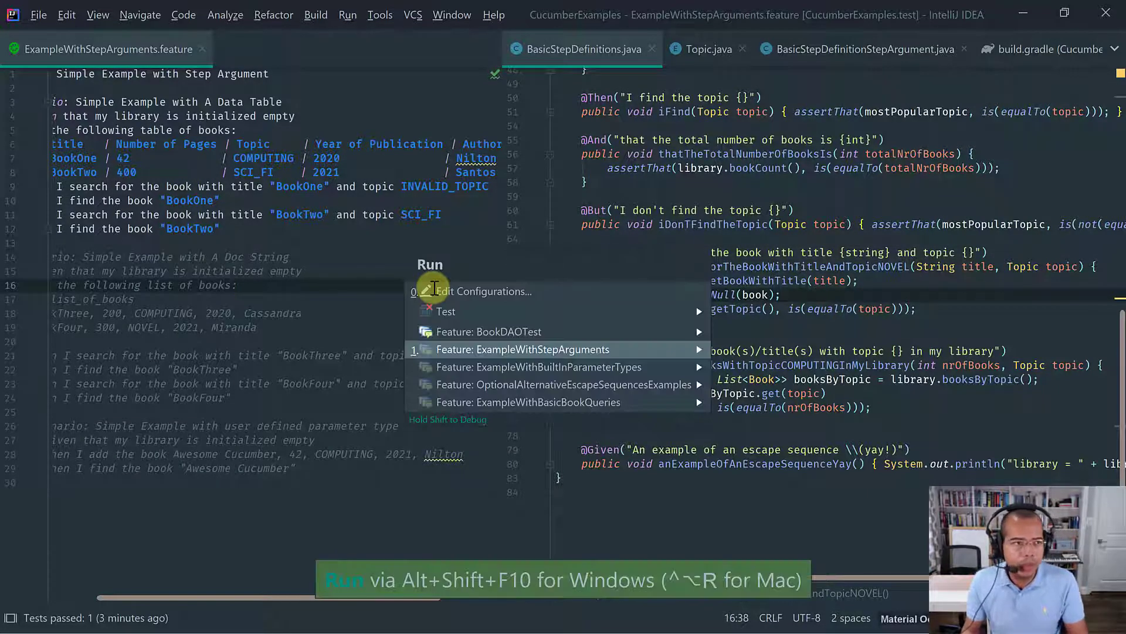
# - Run Feature: ExampleWithStepArguments and inspect the failed INVALID_TOPIC argument-conversion step
pyautogui.click(523, 349)
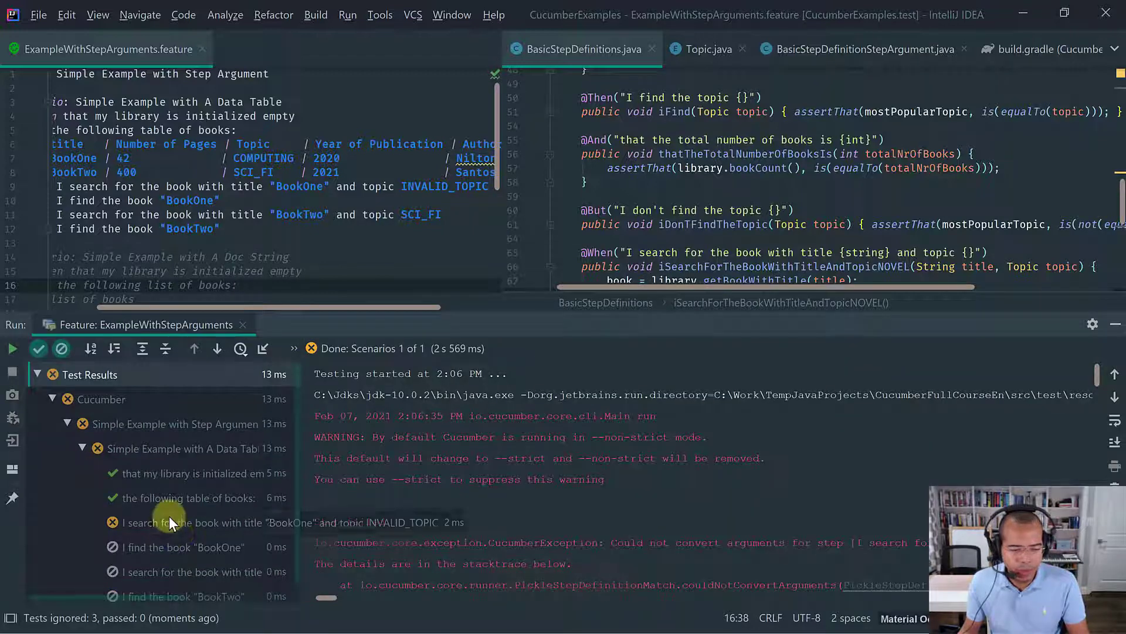
pyautogui.click(201, 523)
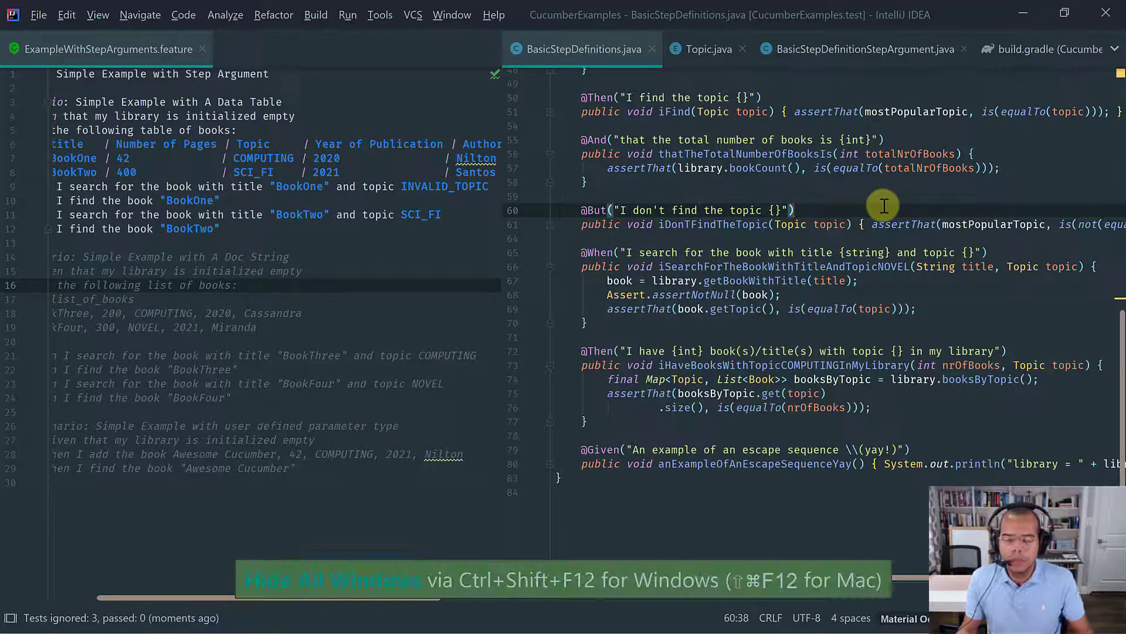
pyautogui.moveTo(664, 298)
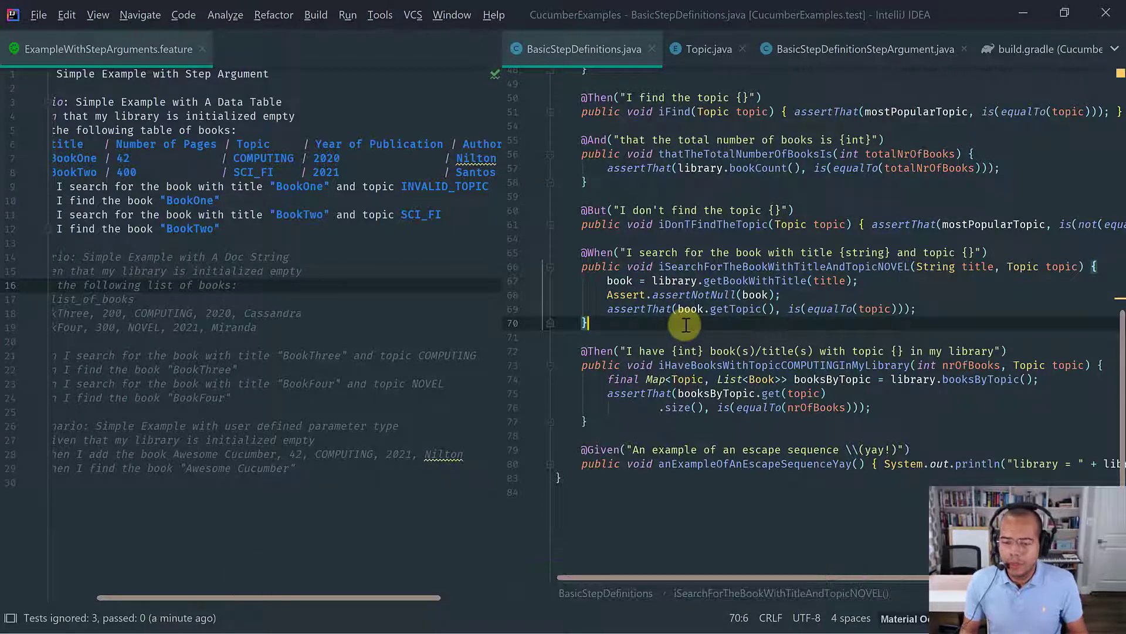
pyautogui.press('ctrl+tab')
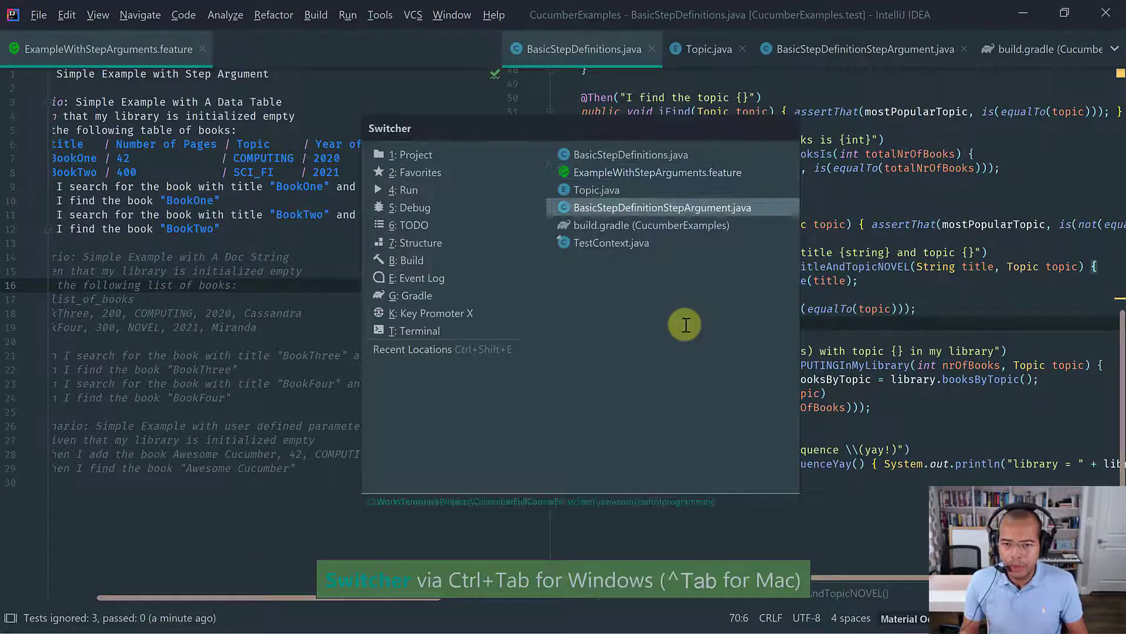
pyautogui.click(660, 208)
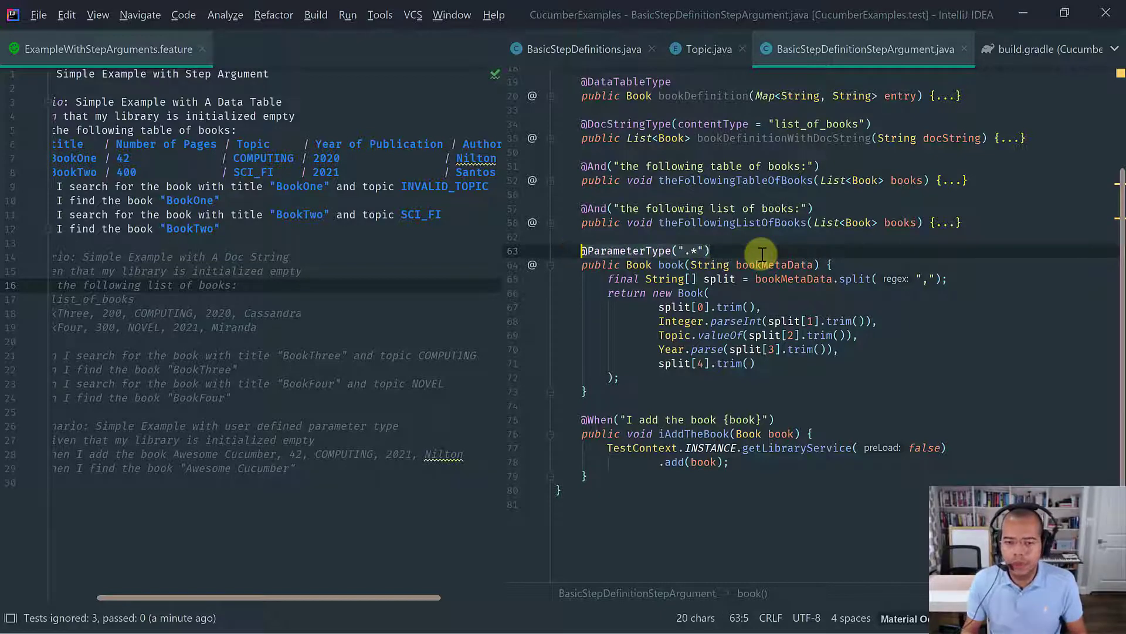
pyautogui.press('ctrl+c')
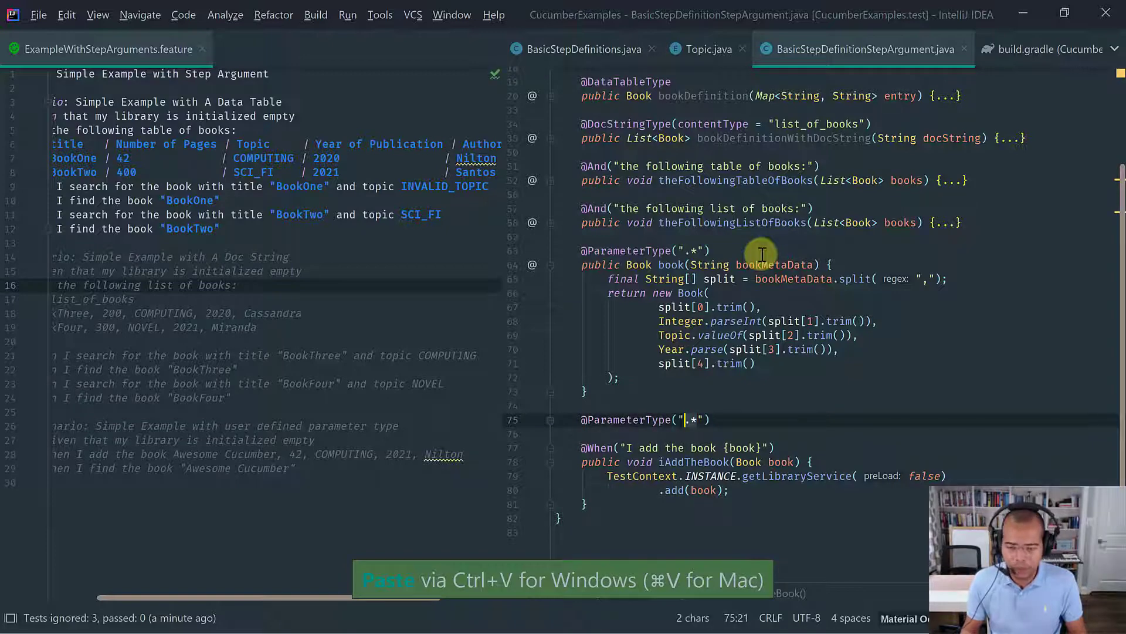
# - Take COMPUTING|SCI_FI|FINANCE|NOVEL from the Topic enum for the second annotation's pattern
pyautogui.click(706, 49)
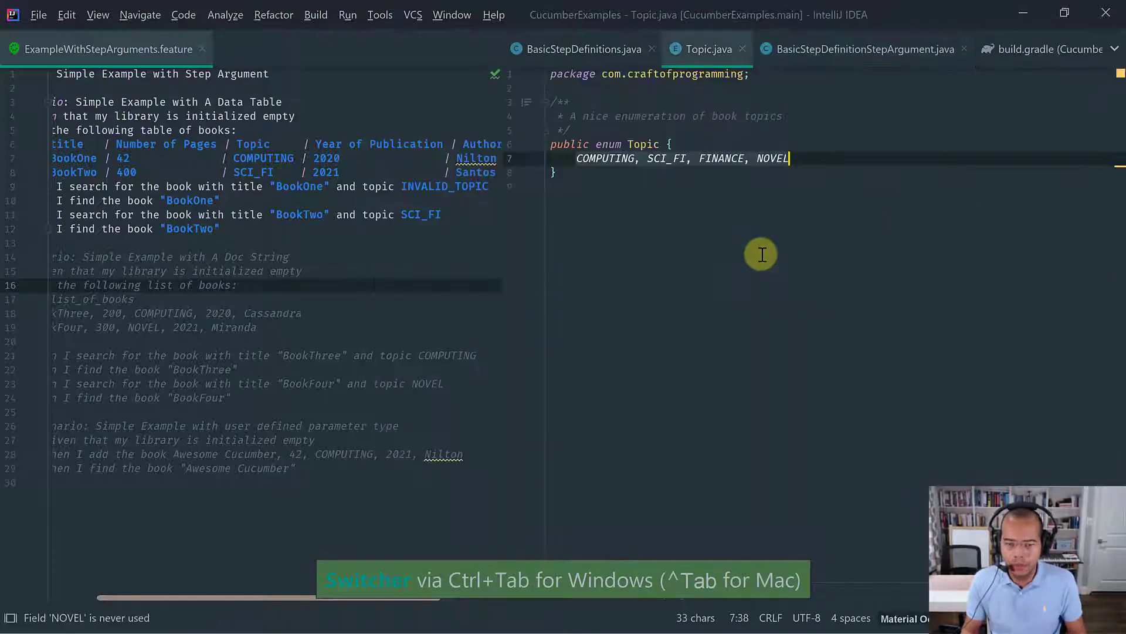
pyautogui.click(863, 49)
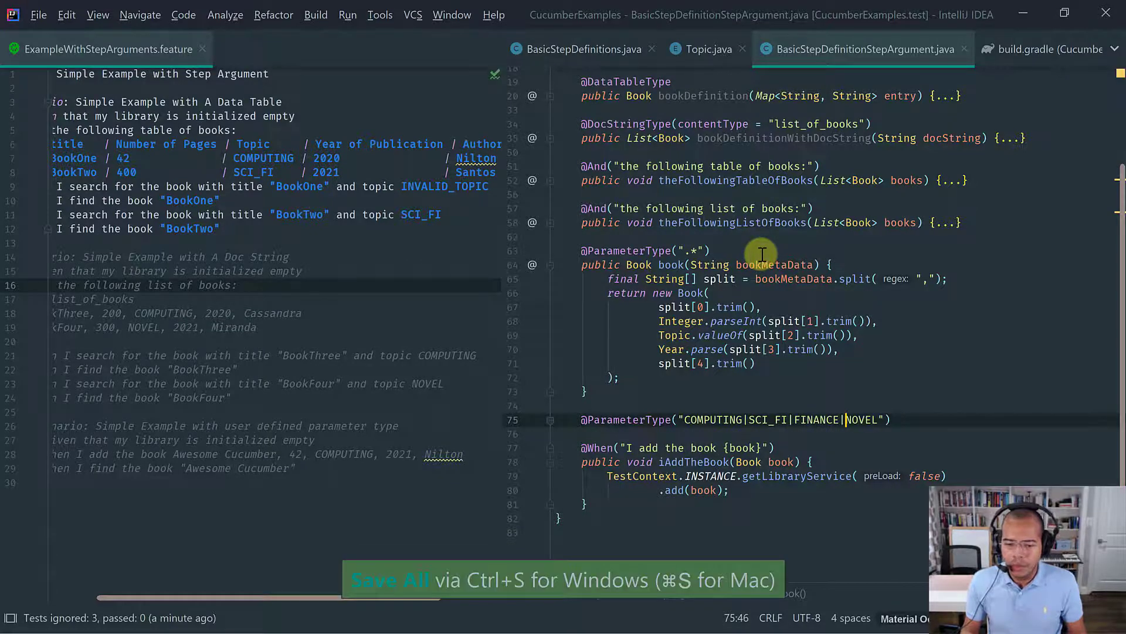
# - Write public Topic Topic(String topic) returning Topic.valueOf(topic), then go back to BasicStepDefinitions
pyautogui.write('public Topic Topic(')
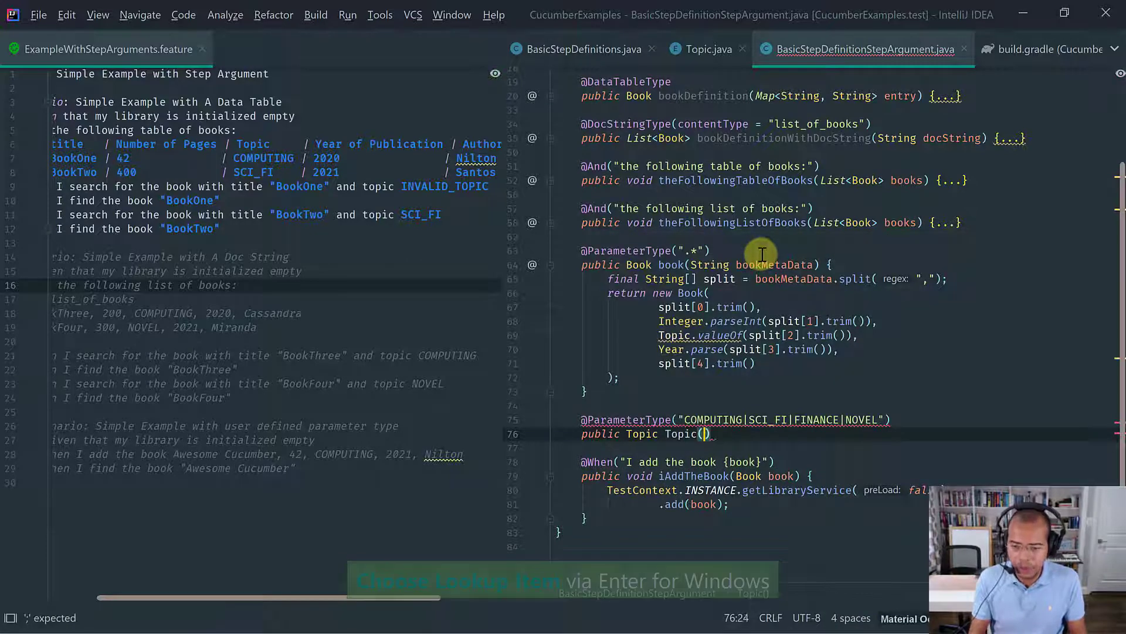
pyautogui.write('String')
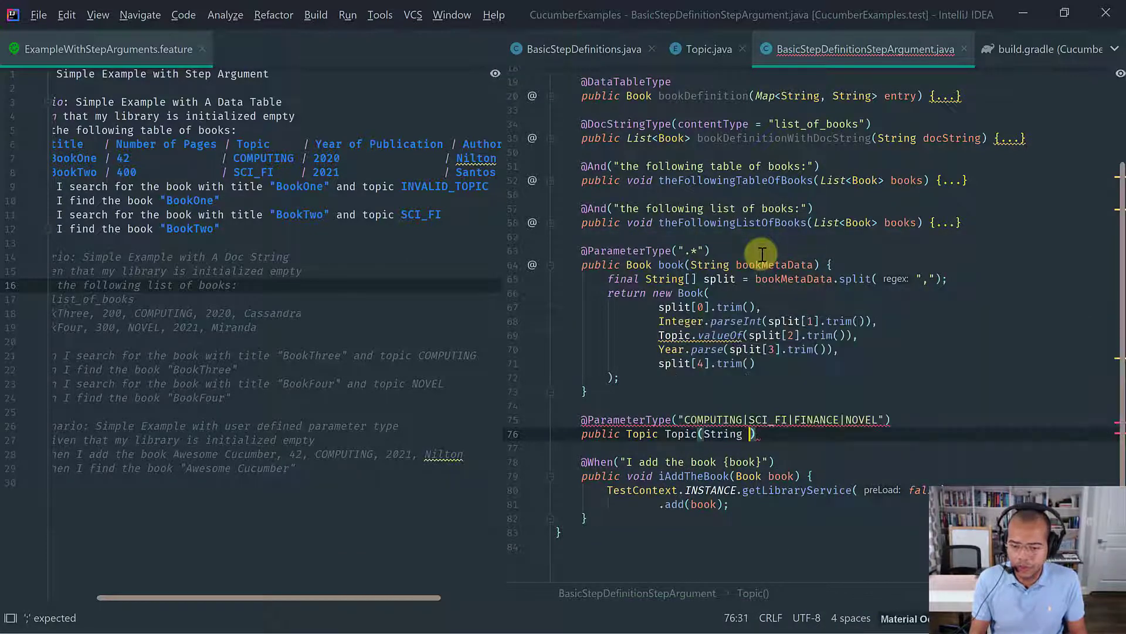
pyautogui.write('topic) {')
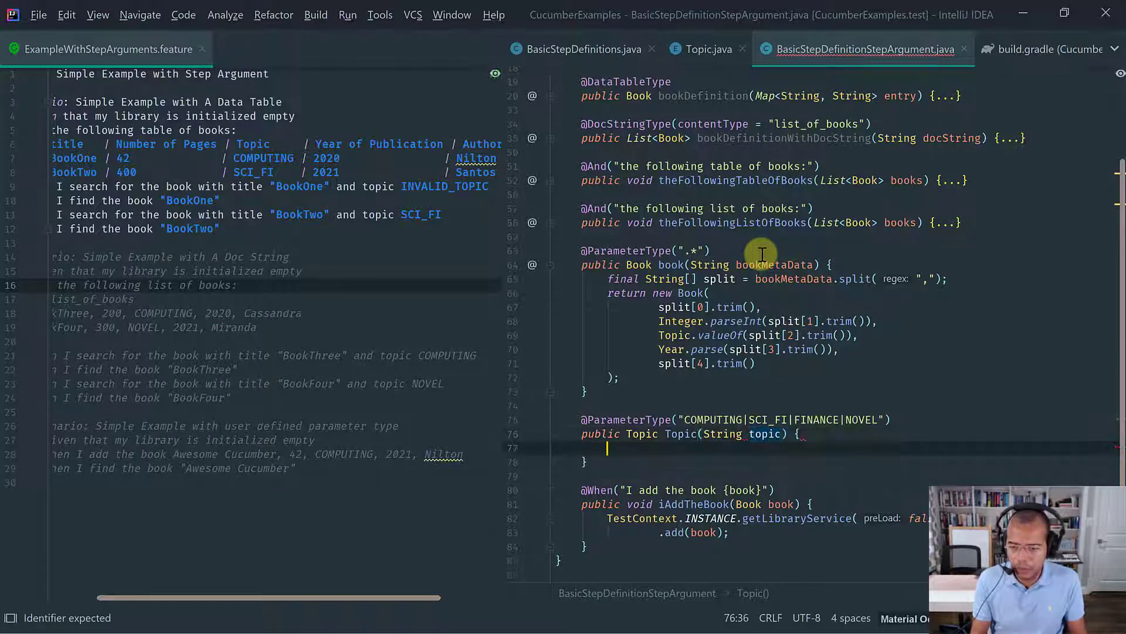
pyautogui.write('return T')
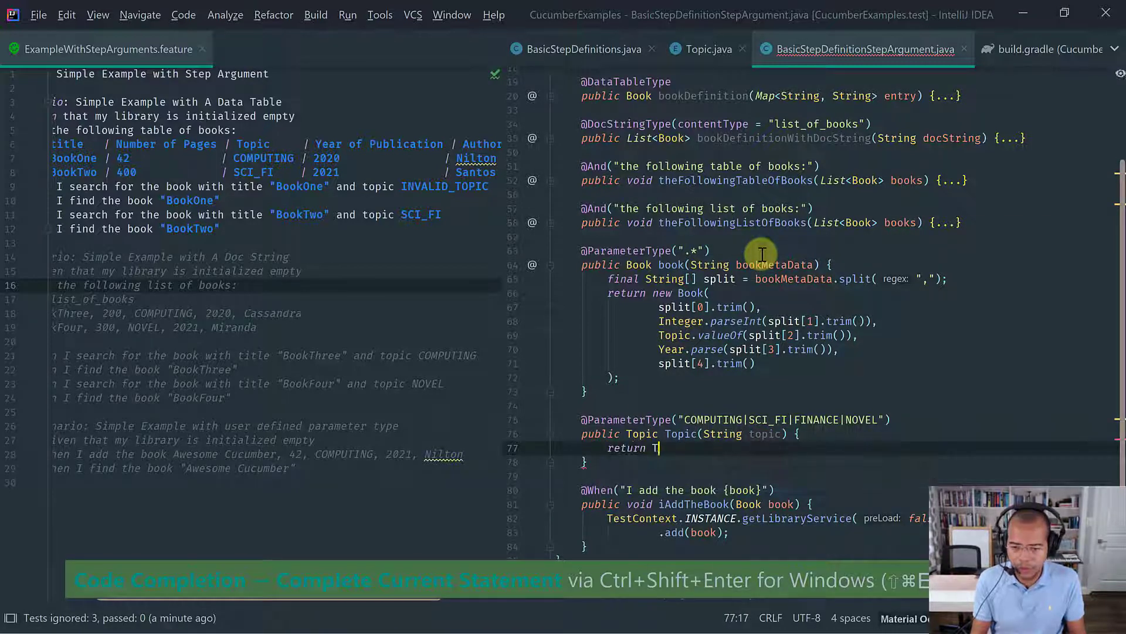
pyautogui.write('opic')
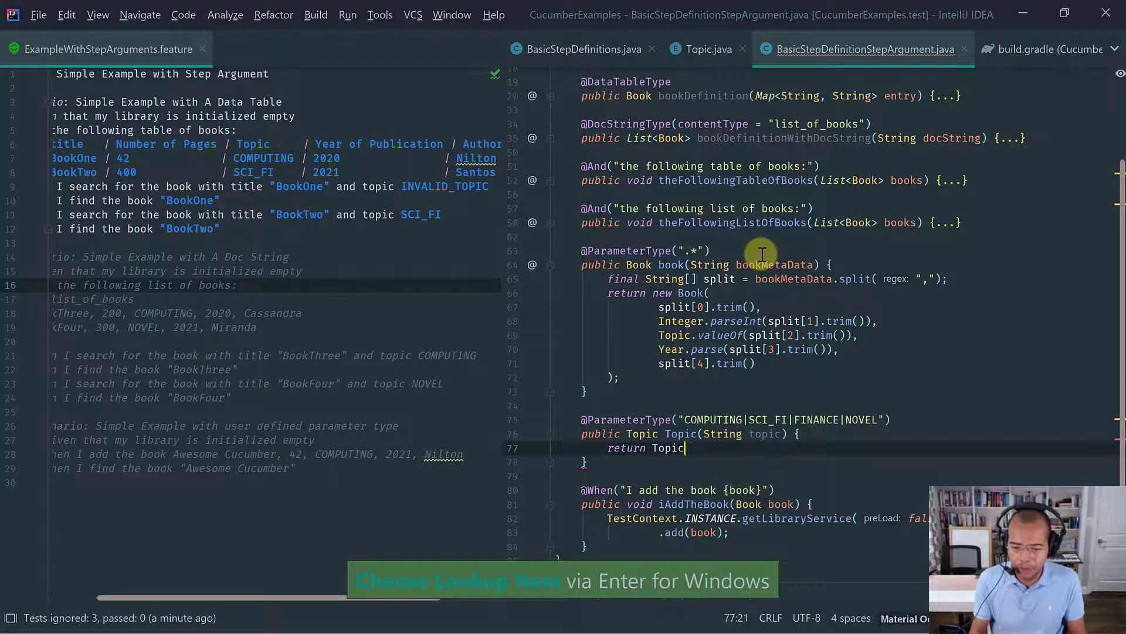
pyautogui.write('va')
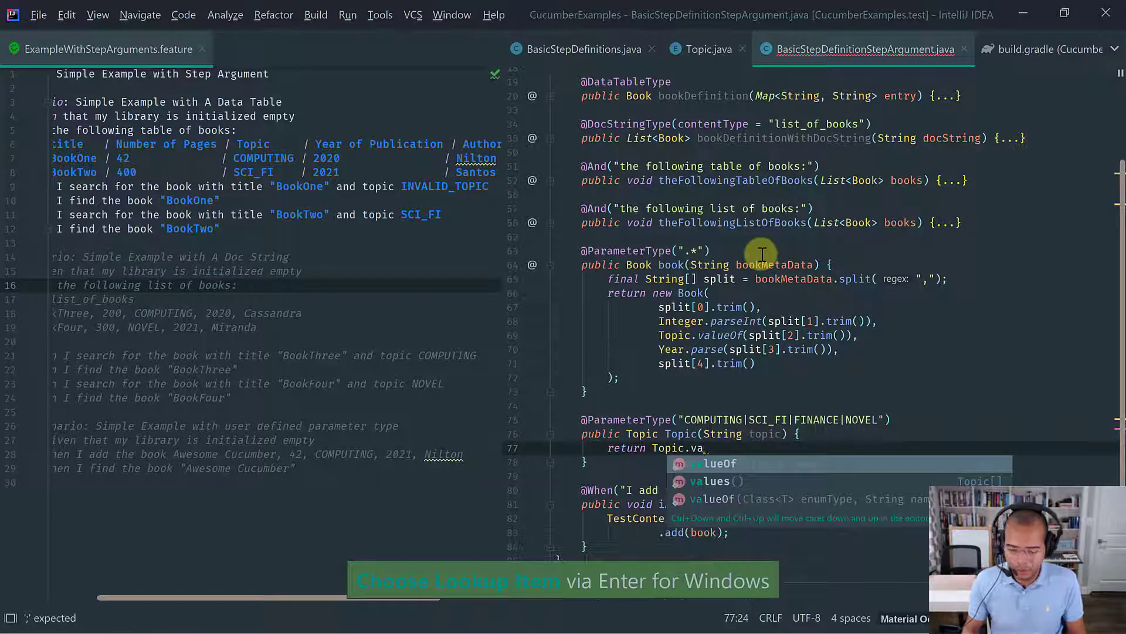
pyautogui.press('Enter')
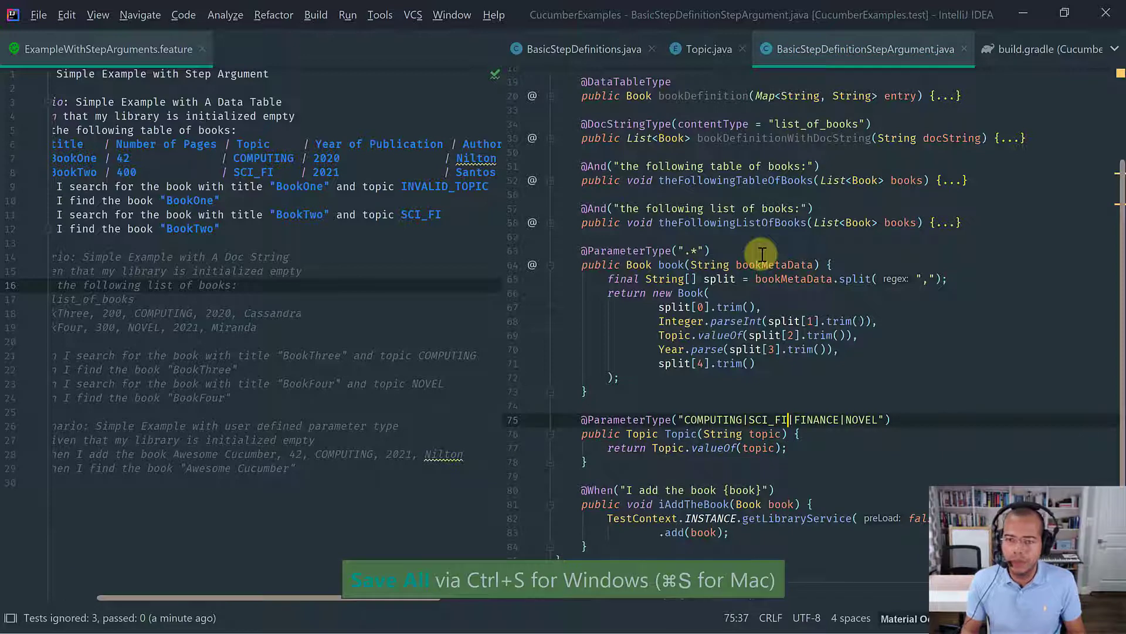
pyautogui.click(705, 49)
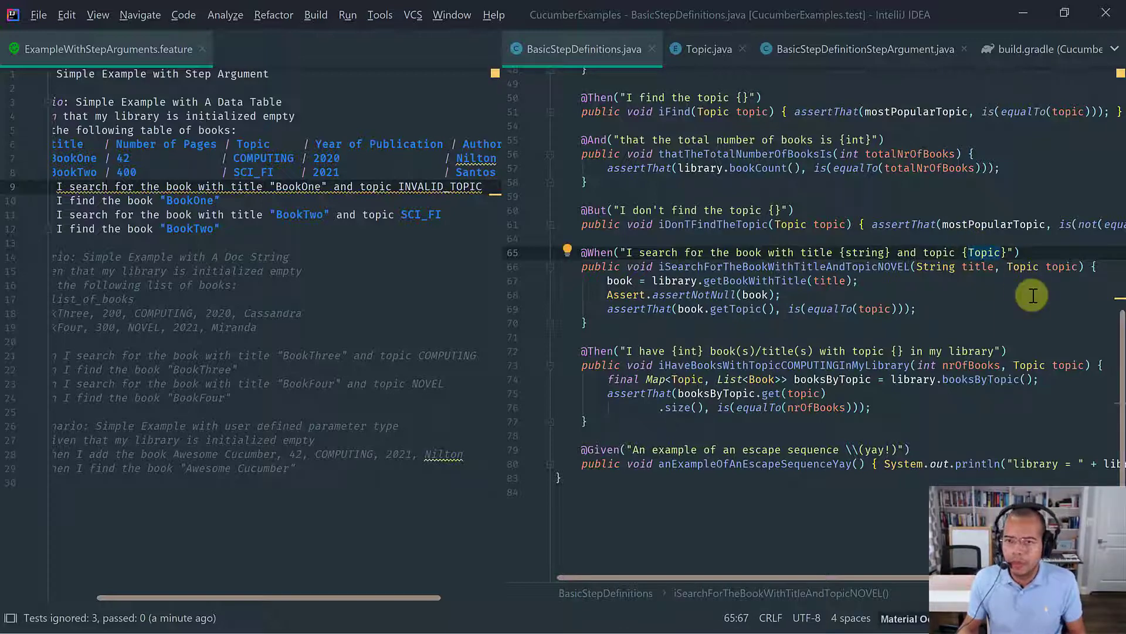
pyautogui.click(859, 49)
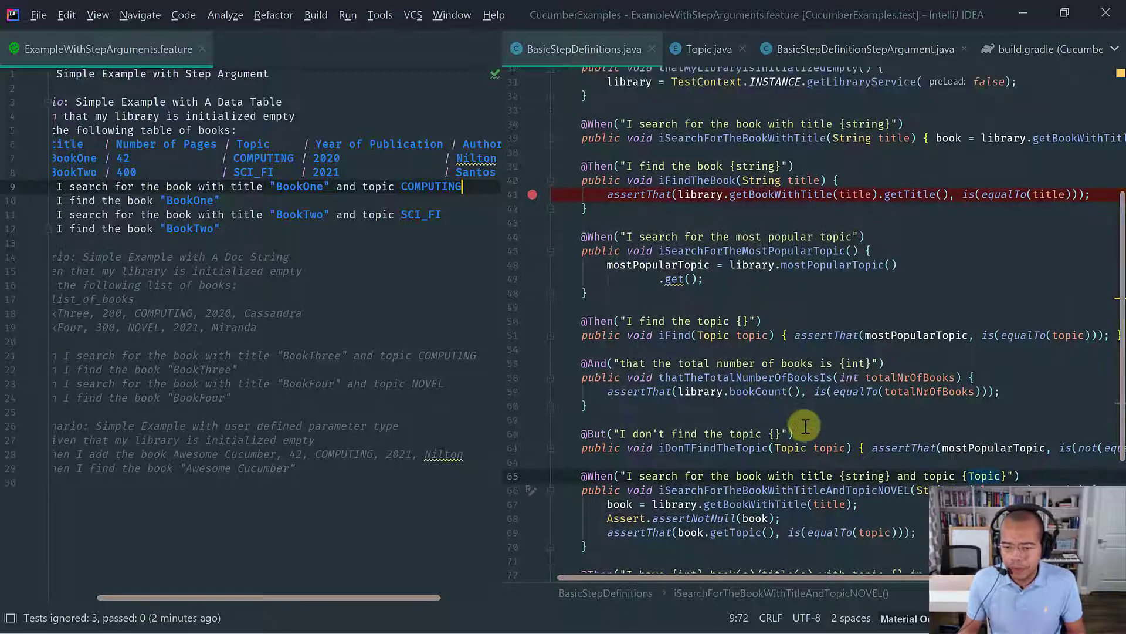
pyautogui.click(769, 433)
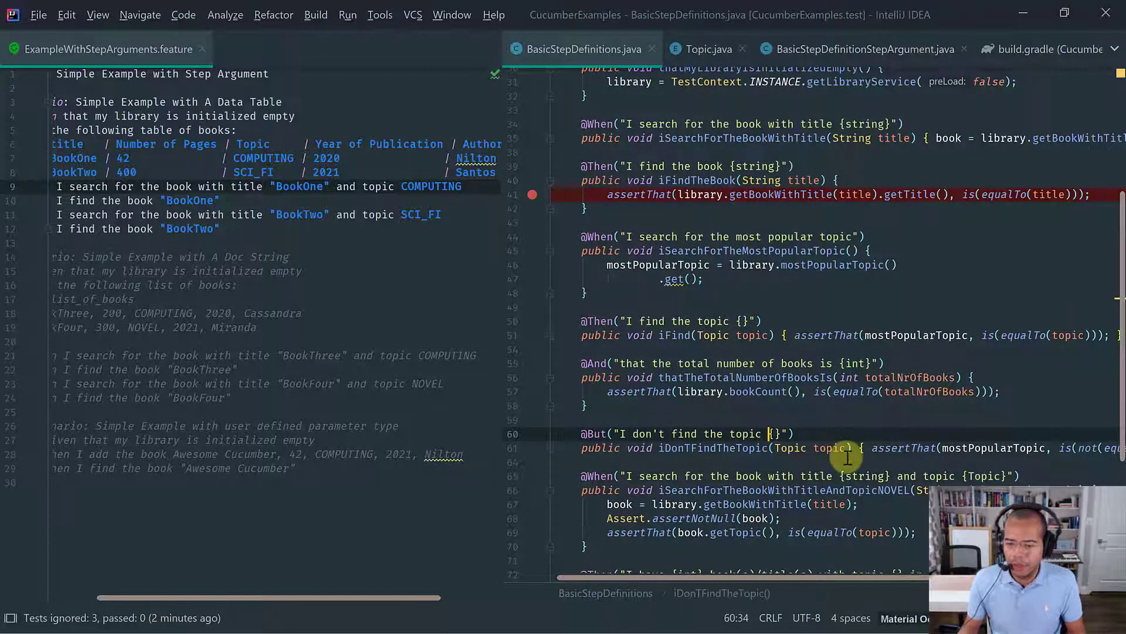
pyautogui.write('Topic')
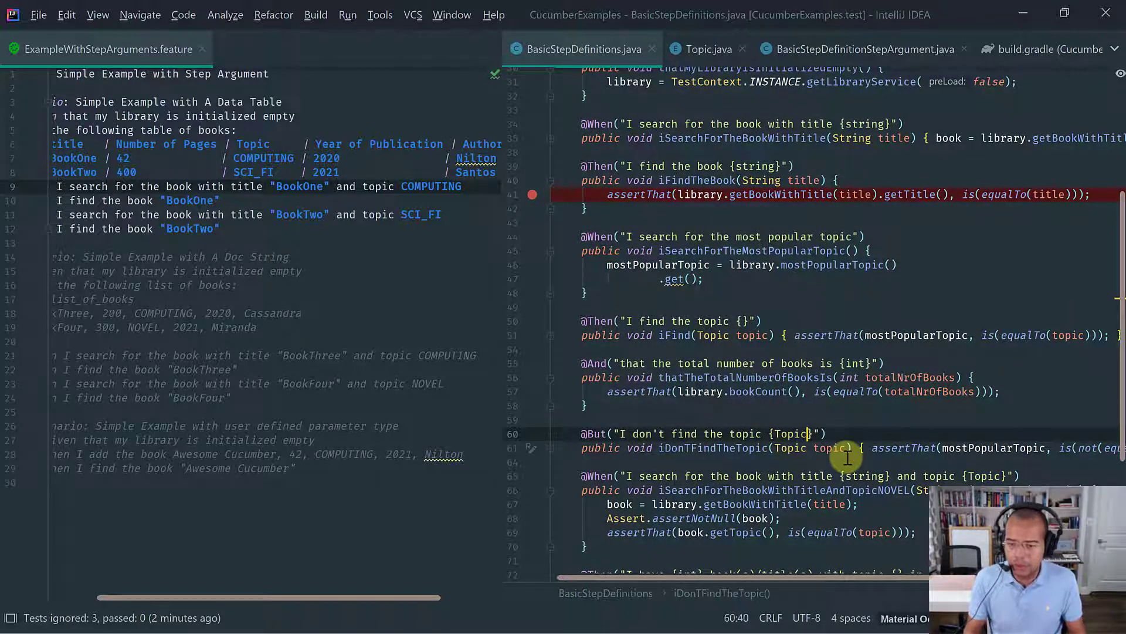